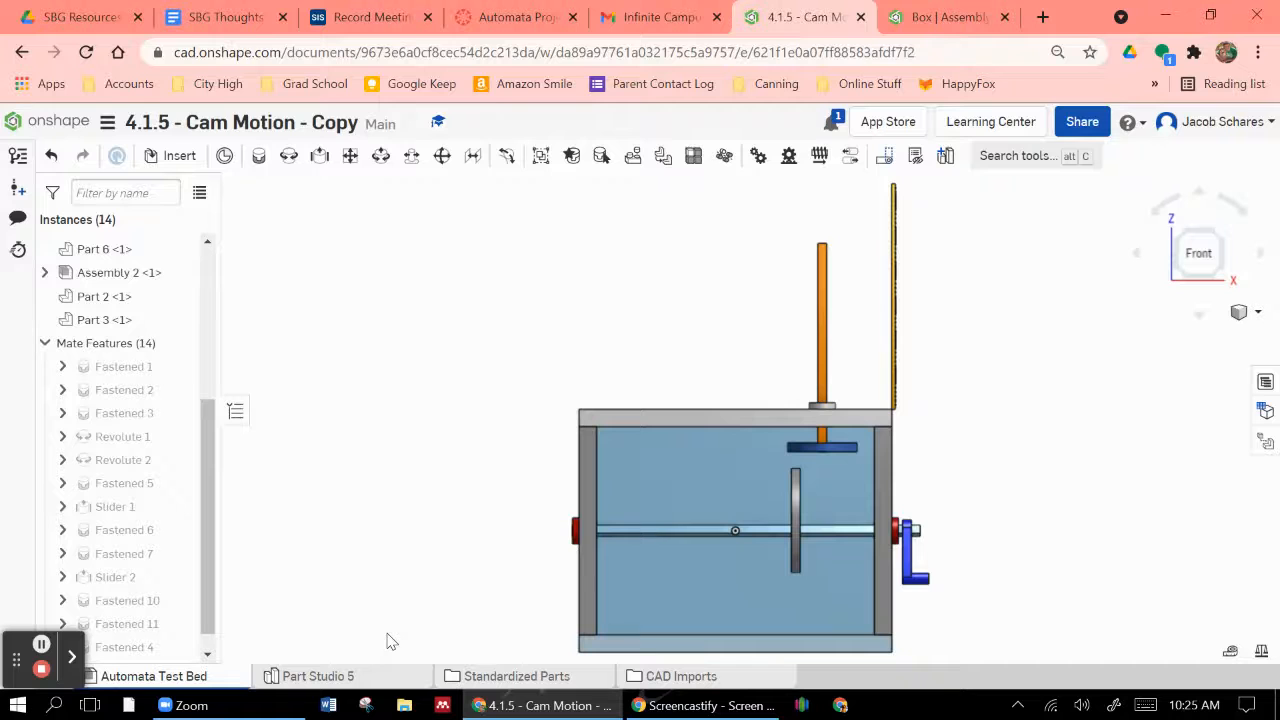
Bring up the Box assembly document and pick out the Gear 1 relation in the mate list
{"action": "left_click", "coordinate": [948, 16]}
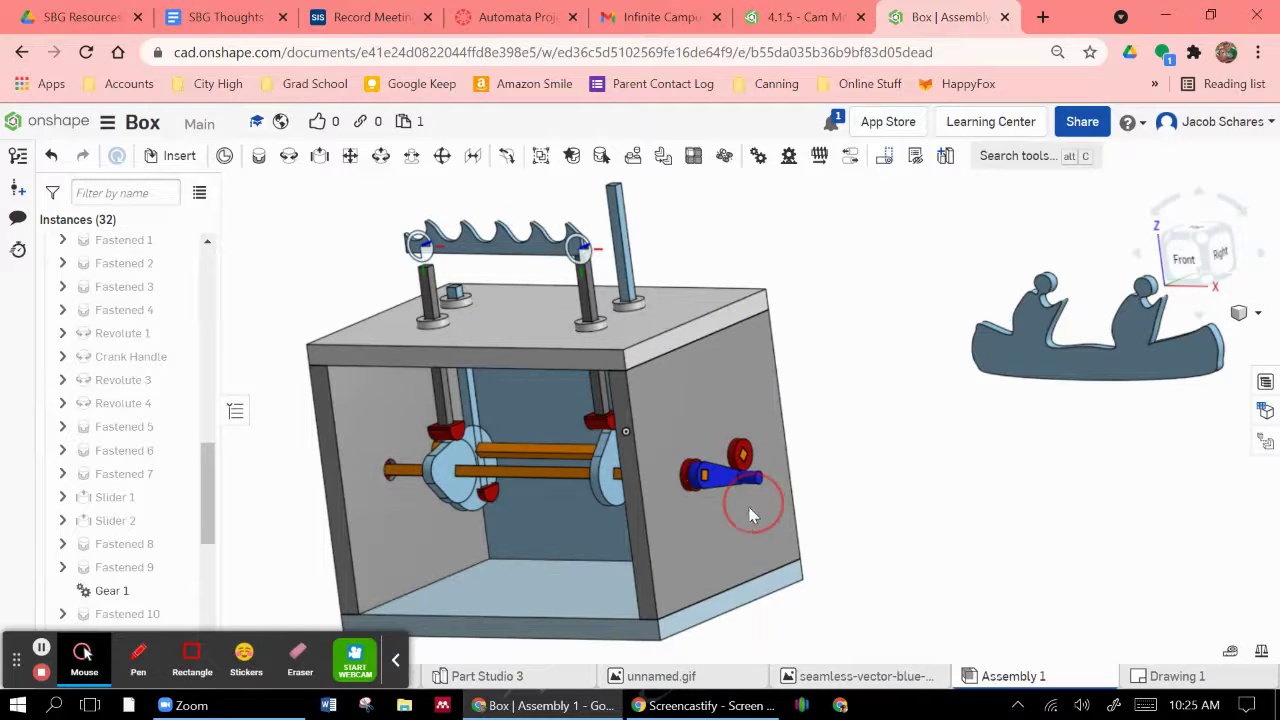
{"action": "left_click", "coordinate": [648, 320]}
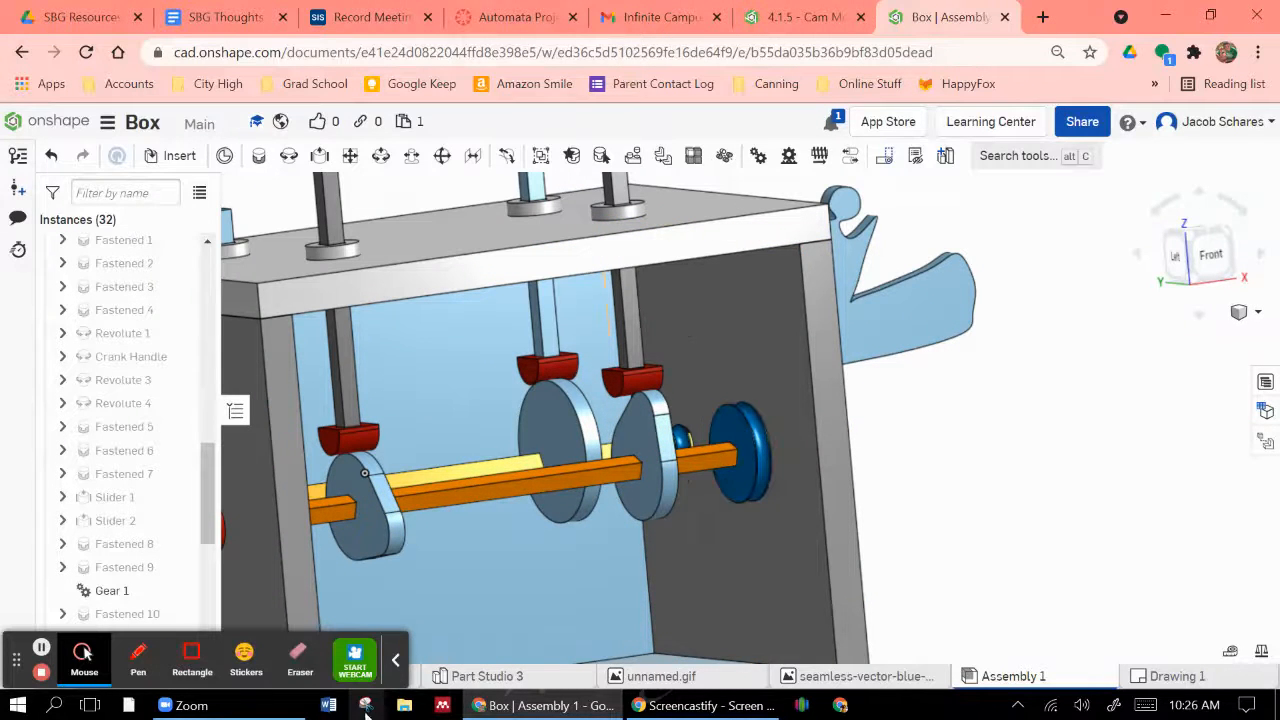
{"action": "left_click", "coordinate": [112, 590]}
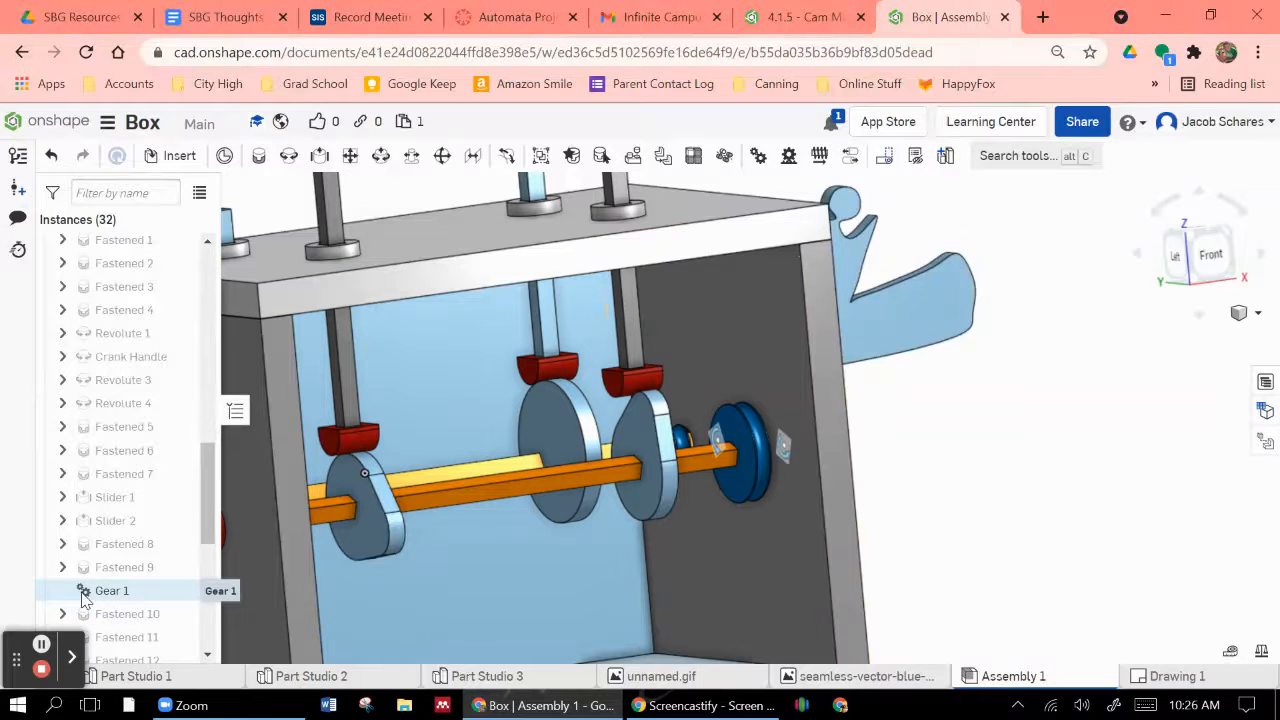
Edit the Gear 1 relation from its context menu and orbit to the crank side
{"action": "right_click", "coordinate": [112, 590]}
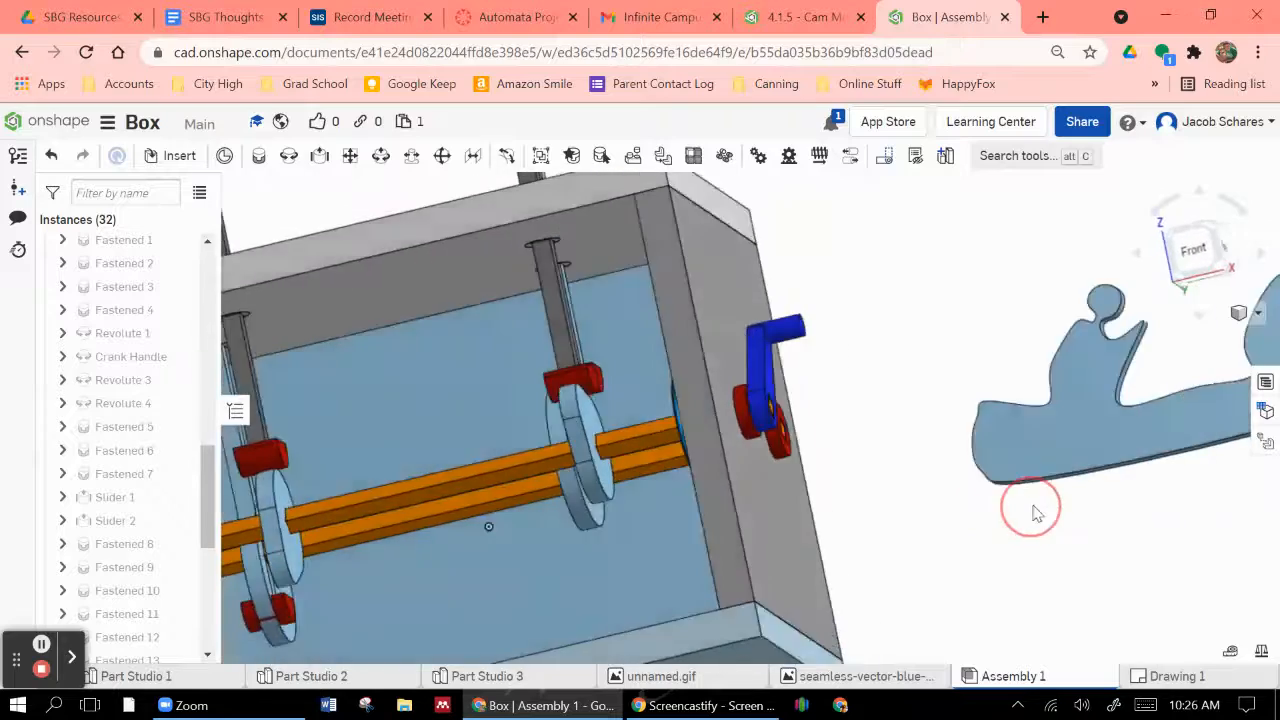
{"action": "left_click_drag", "start_coordinate": [1030, 504], "coordinate": [1210, 224]}
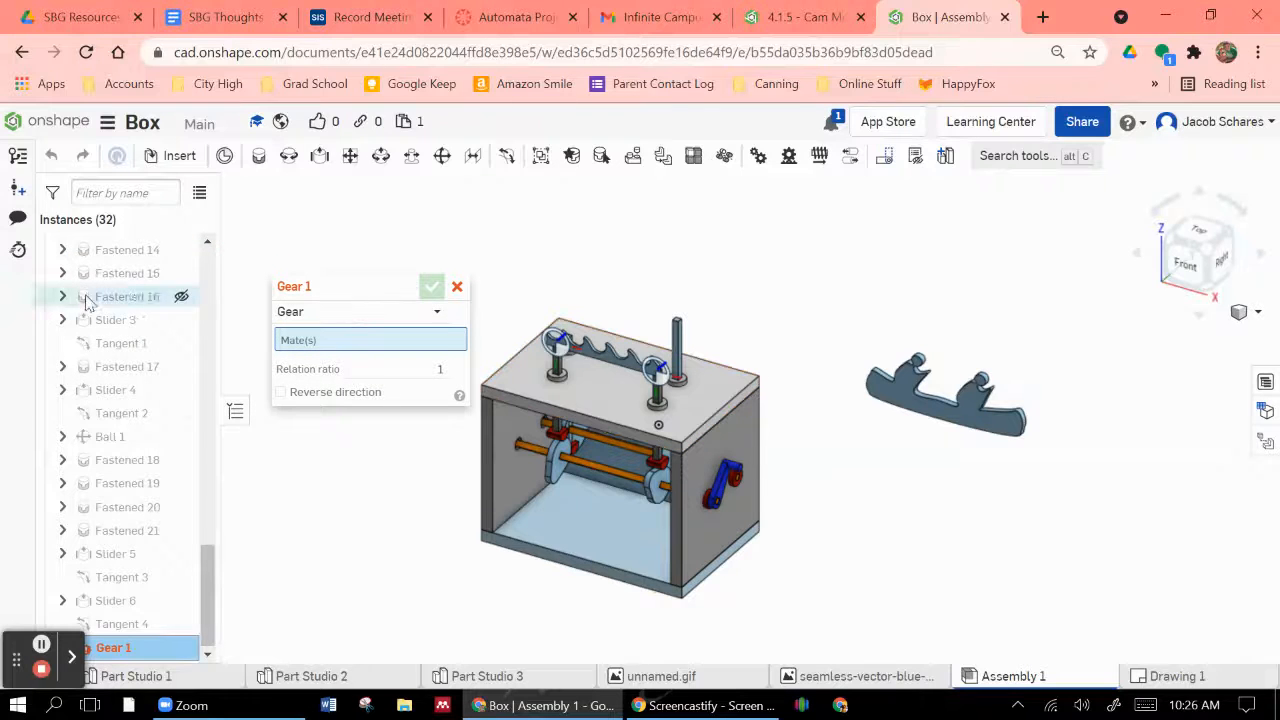
Set Gear 1 to relate Revolute 1 and Crank Handle with ratio 33 and confirm
{"action": "scroll", "scroll_direction": "up", "scroll_amount": 3}
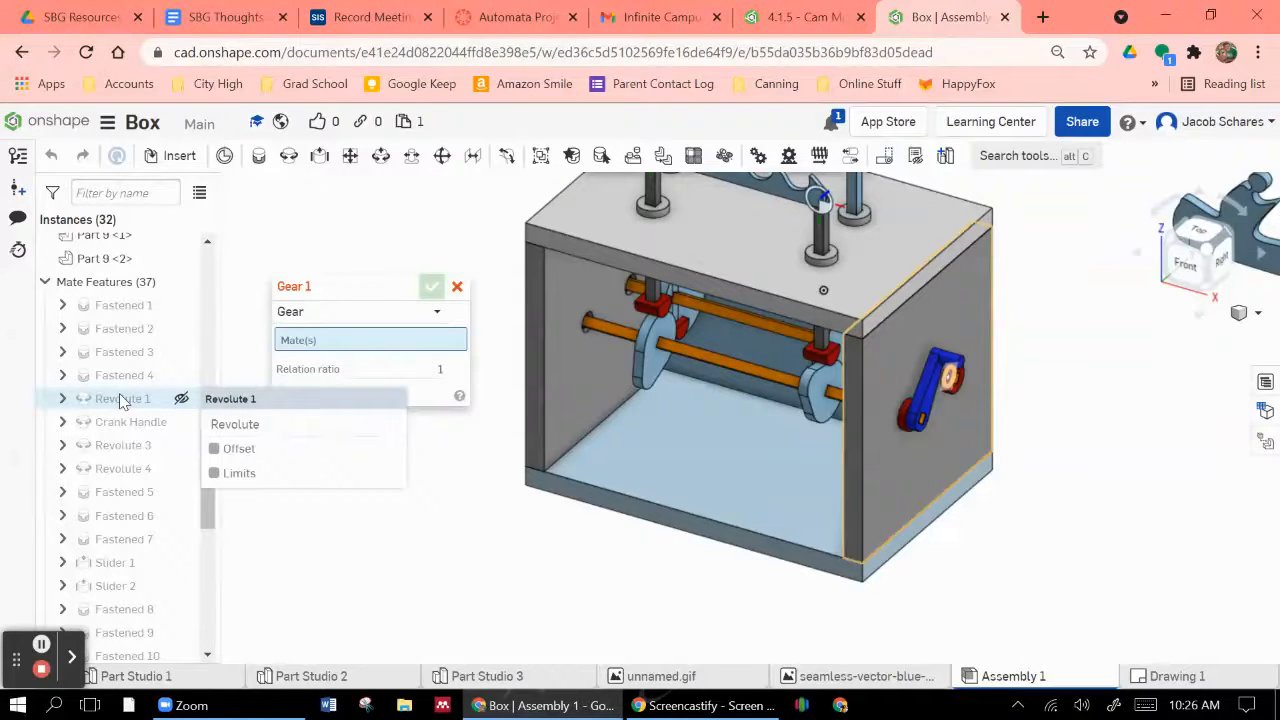
{"action": "left_click", "coordinate": [122, 400]}
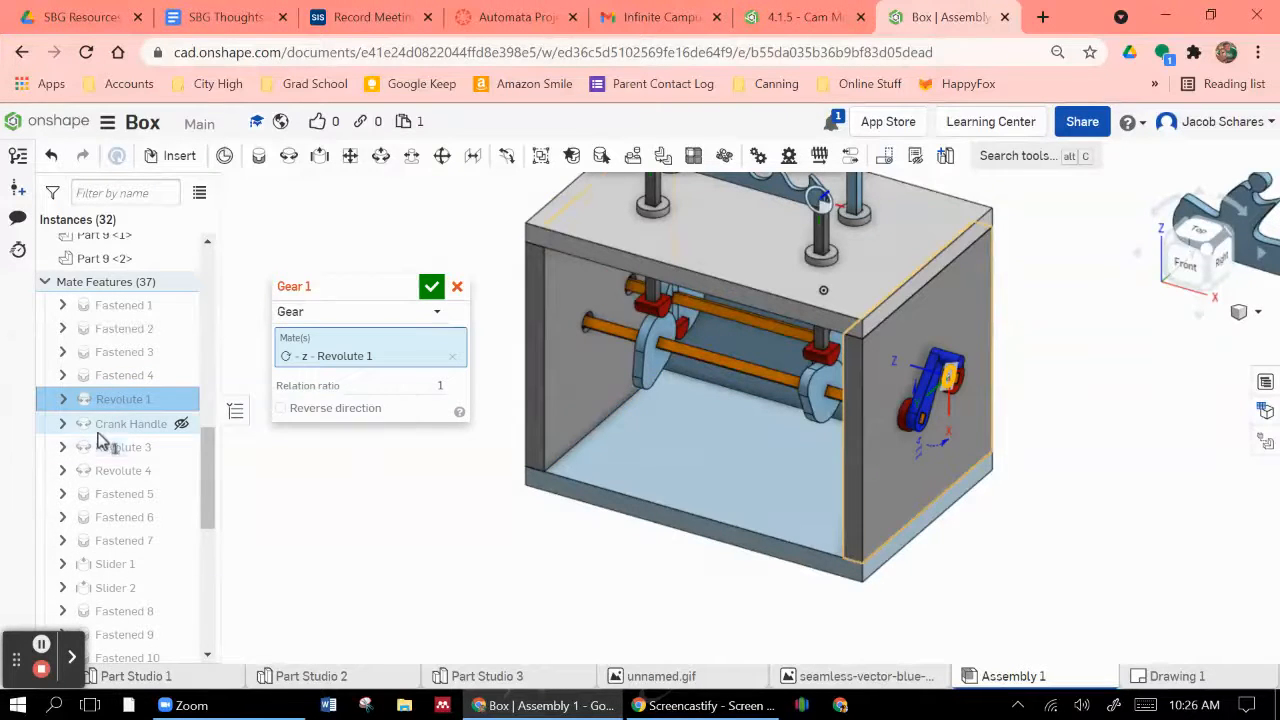
{"action": "left_click", "coordinate": [132, 424]}
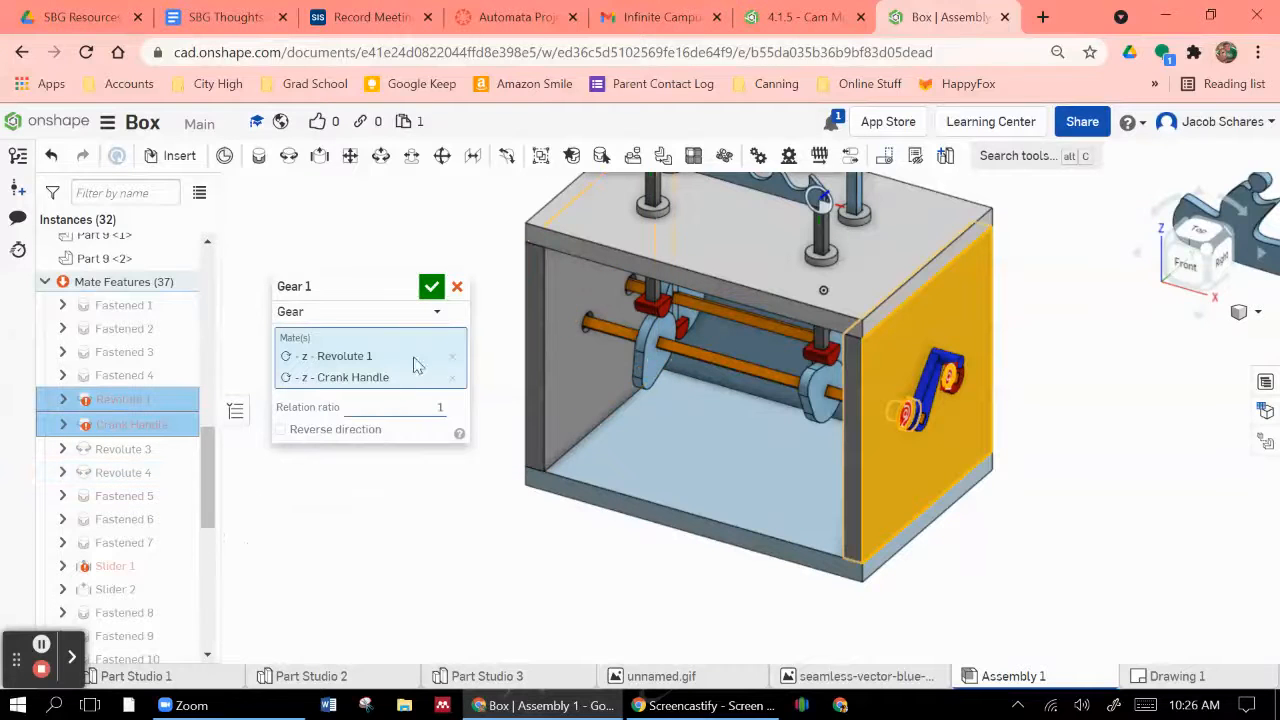
{"action": "mouse_move", "coordinate": [116, 400]}
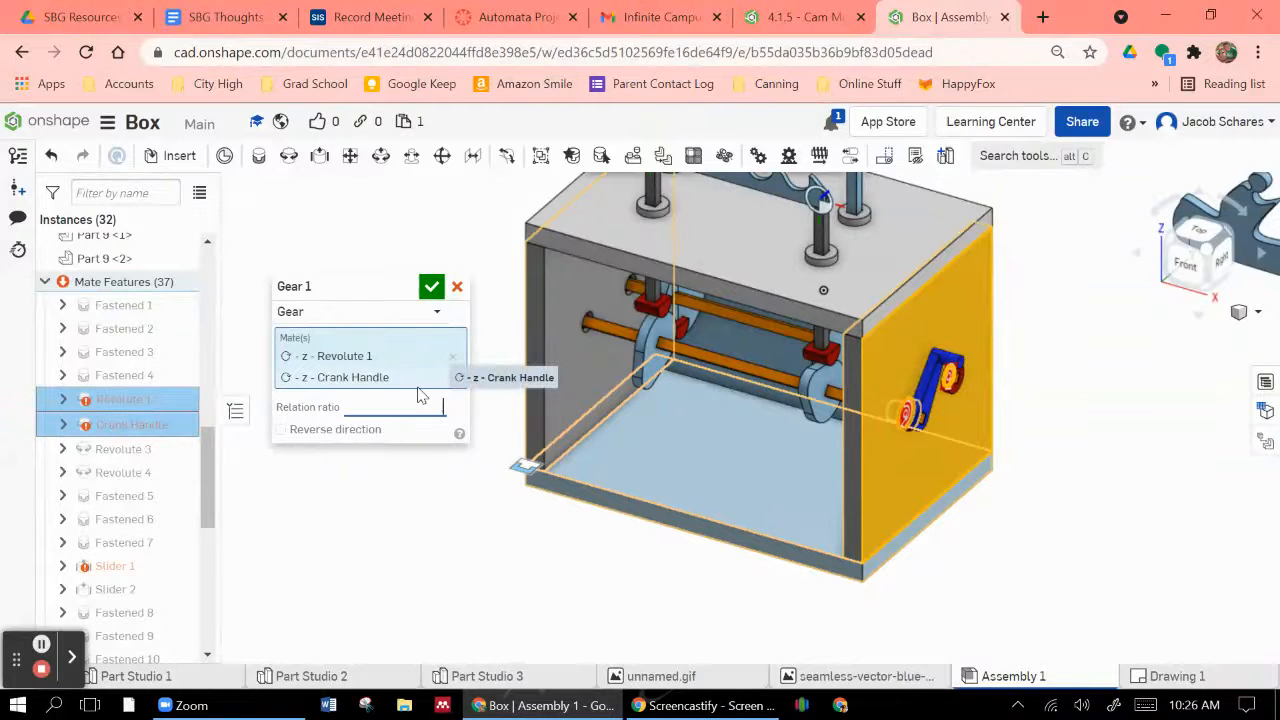
{"action": "type", "text": "33"}
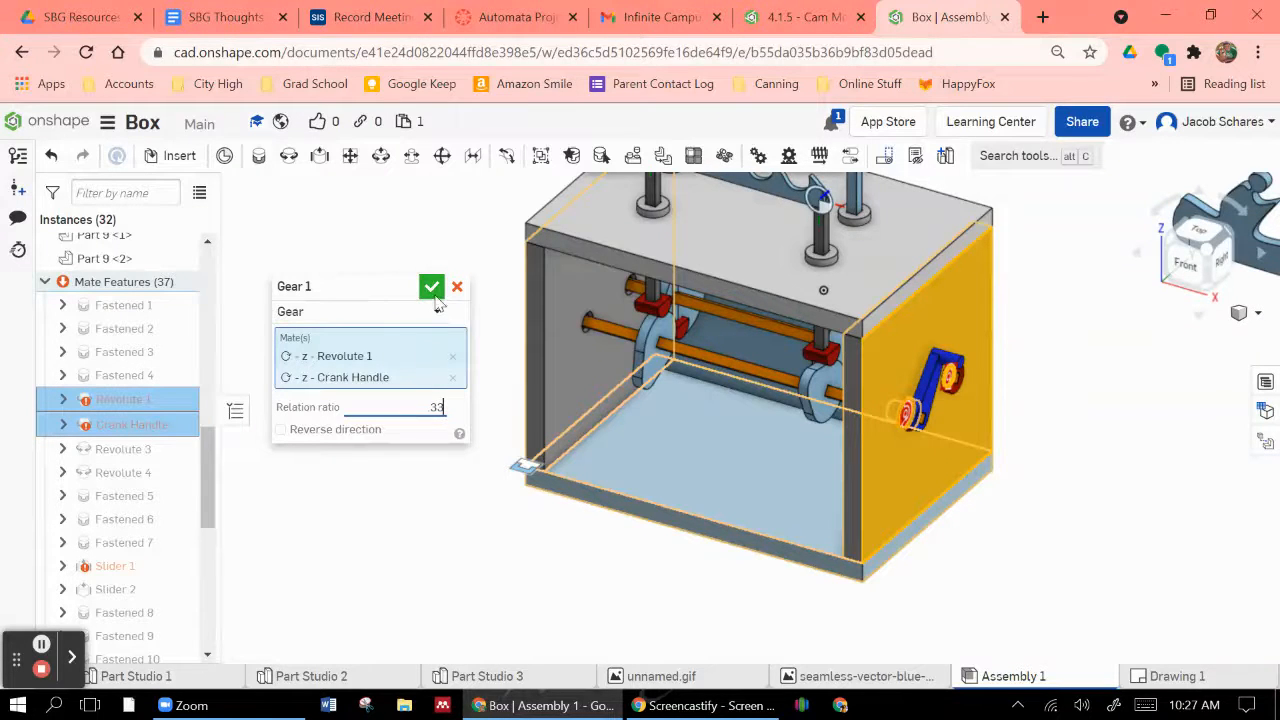
{"action": "left_click", "coordinate": [432, 288]}
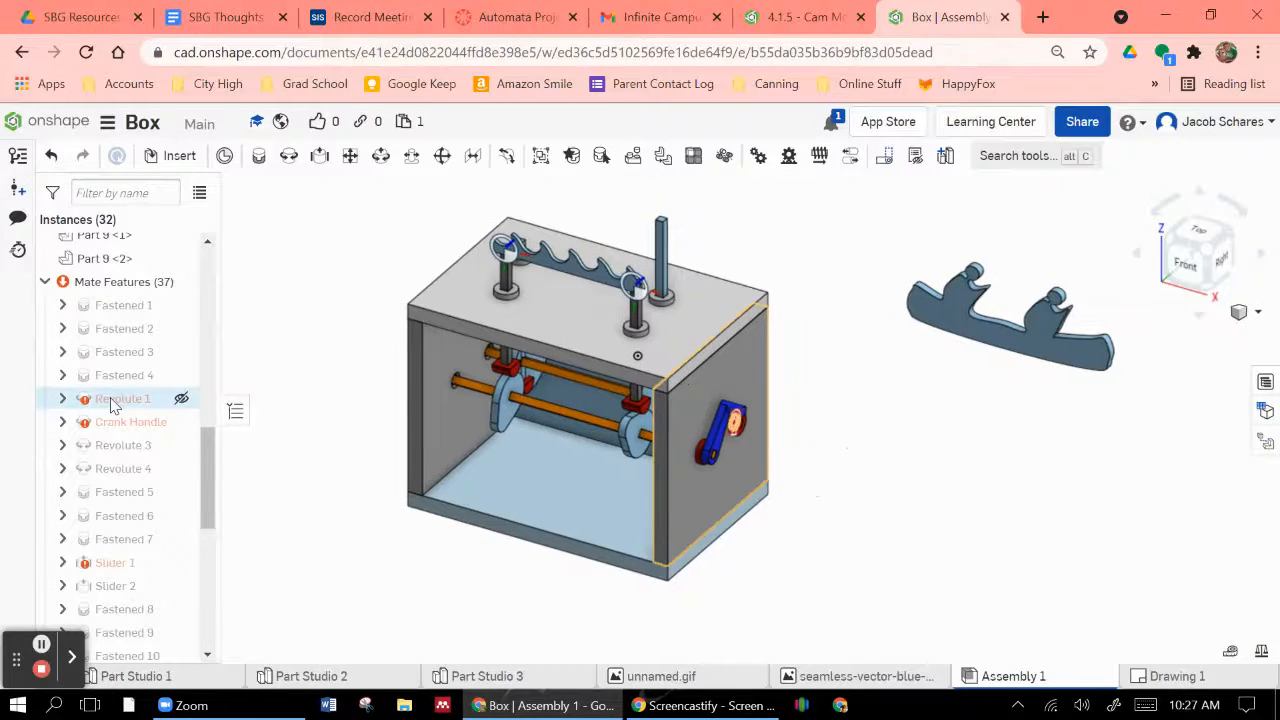
Turn the crank handle to watch the cam shaft and followers move
{"action": "left_click", "coordinate": [730, 420]}
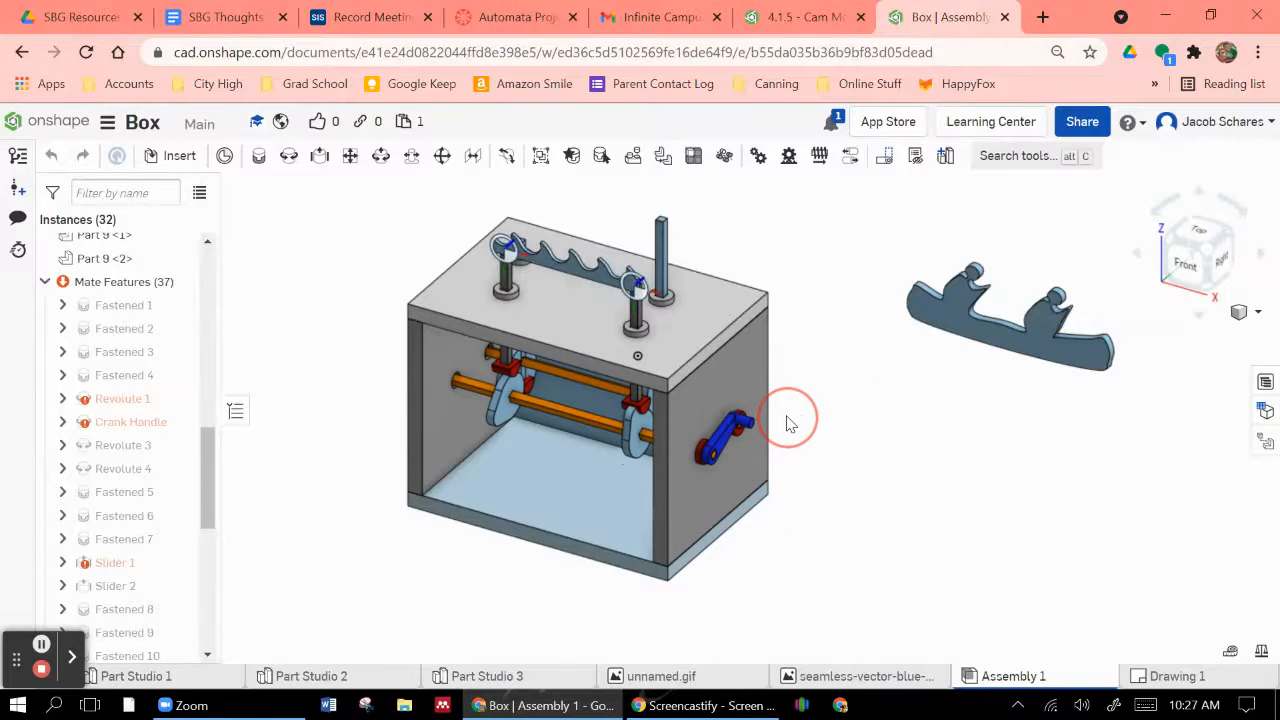
{"action": "left_click", "coordinate": [124, 444]}
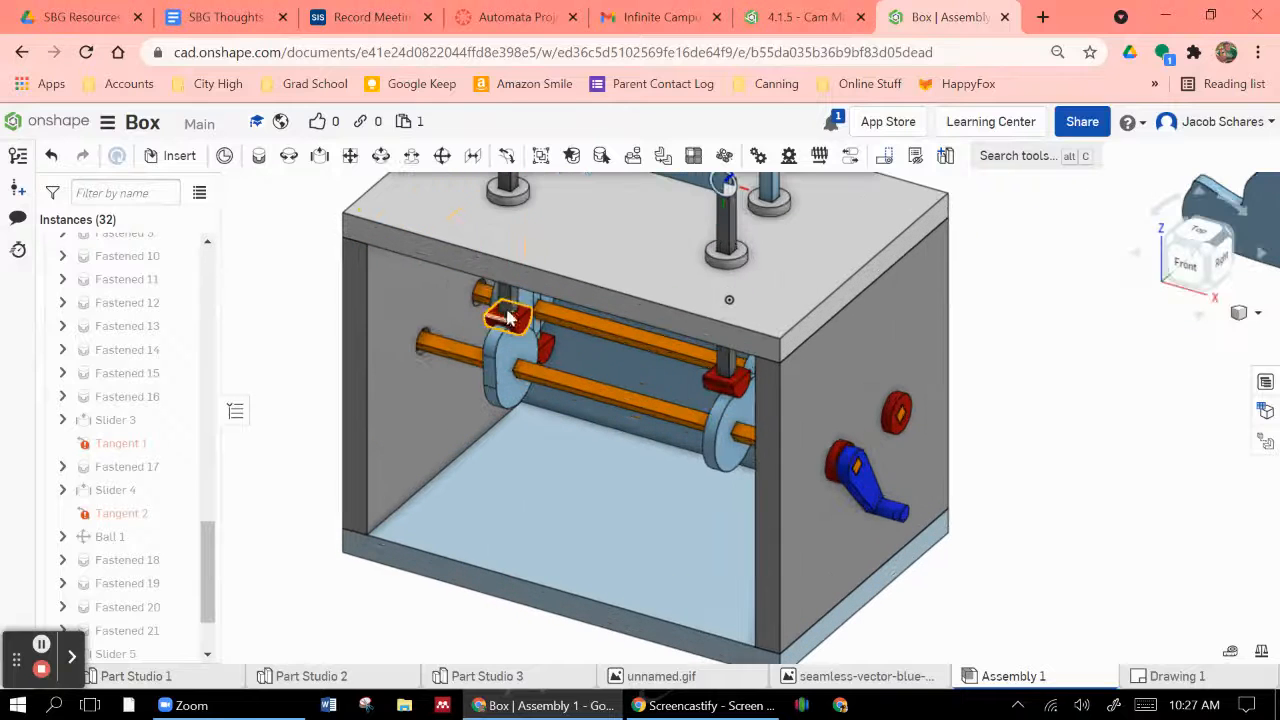
Replace Tangent 1's second reference with the edge of Part 1 <18>, confirm, and turn the crank to check
{"action": "left_click", "coordinate": [510, 318]}
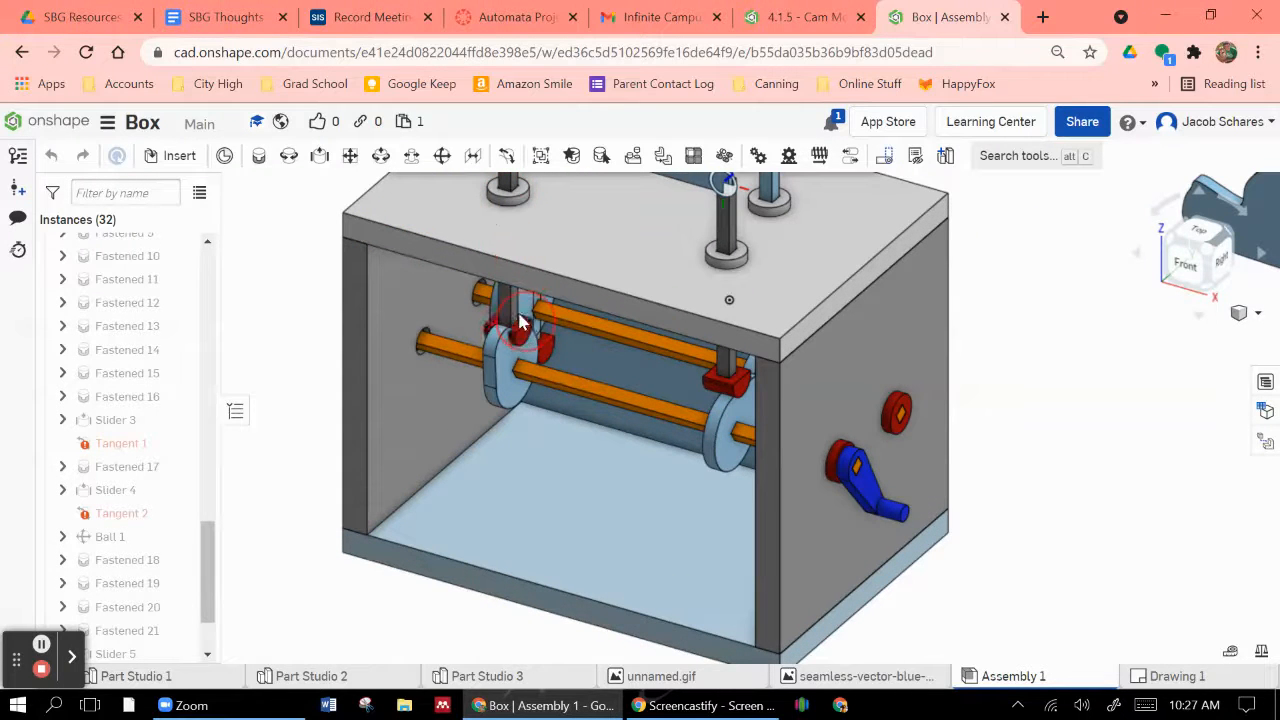
{"action": "left_click", "coordinate": [120, 442]}
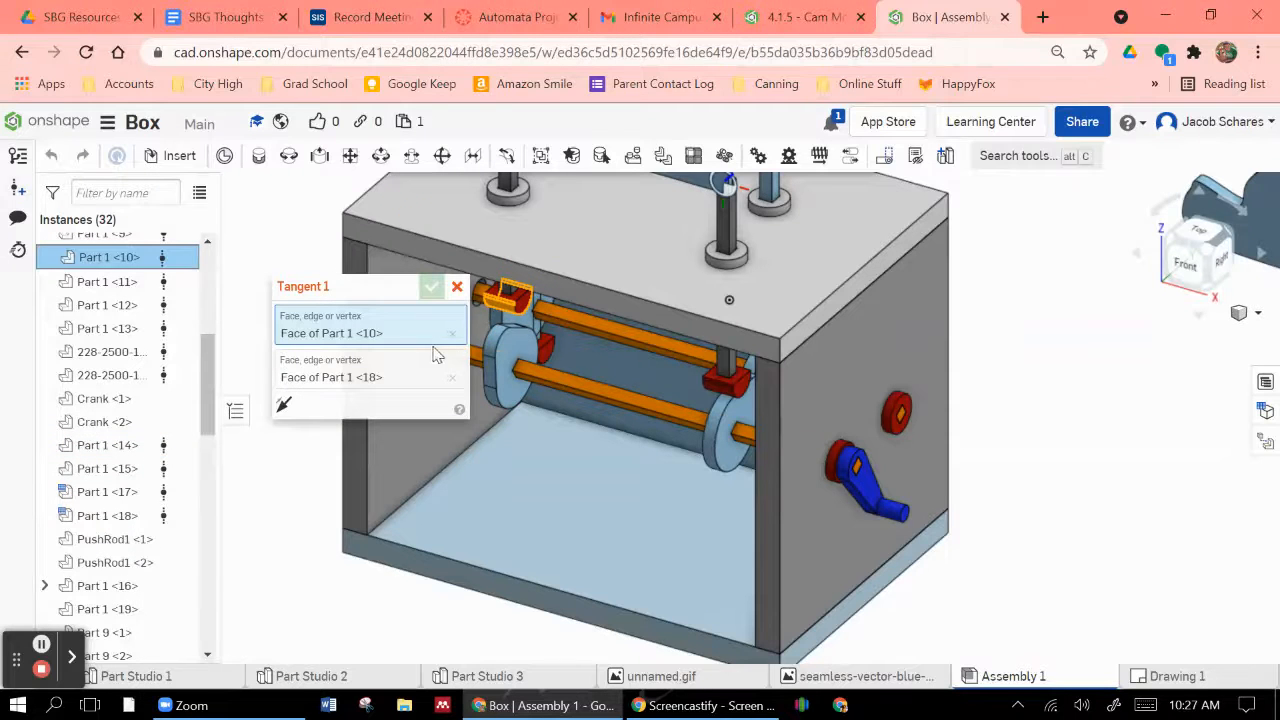
{"action": "left_click", "coordinate": [510, 370]}
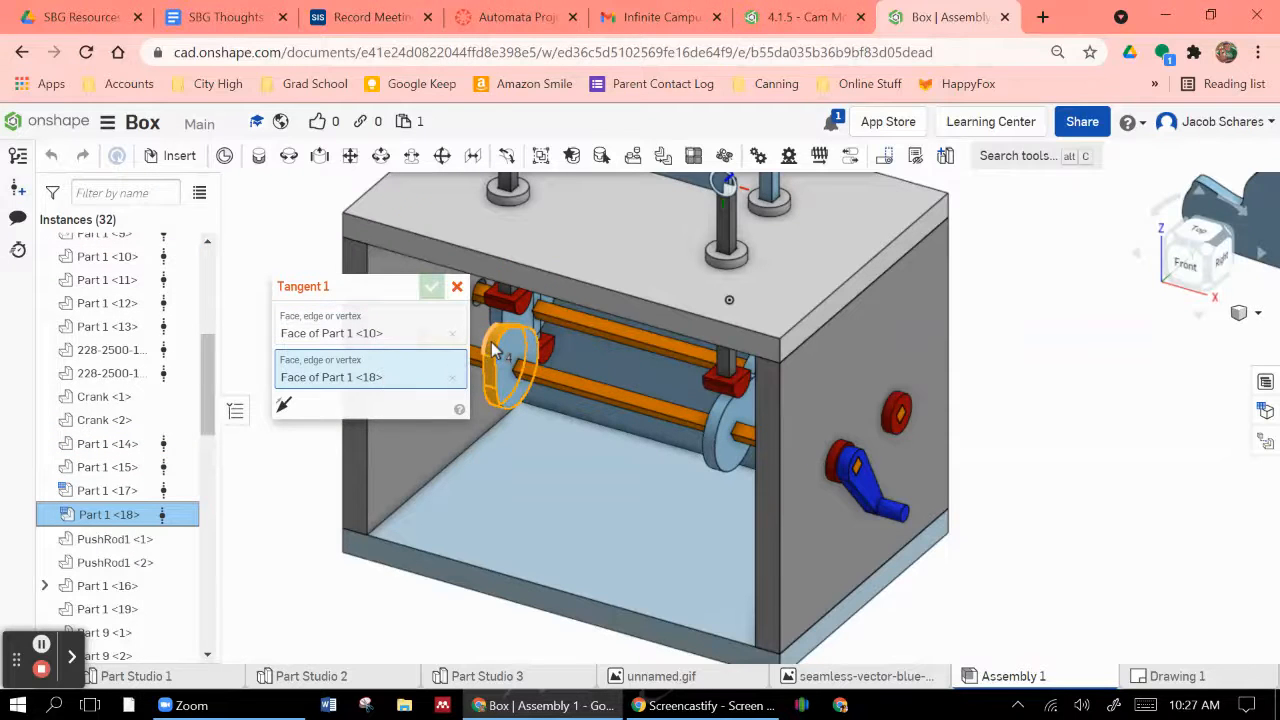
{"action": "left_click", "coordinate": [504, 390]}
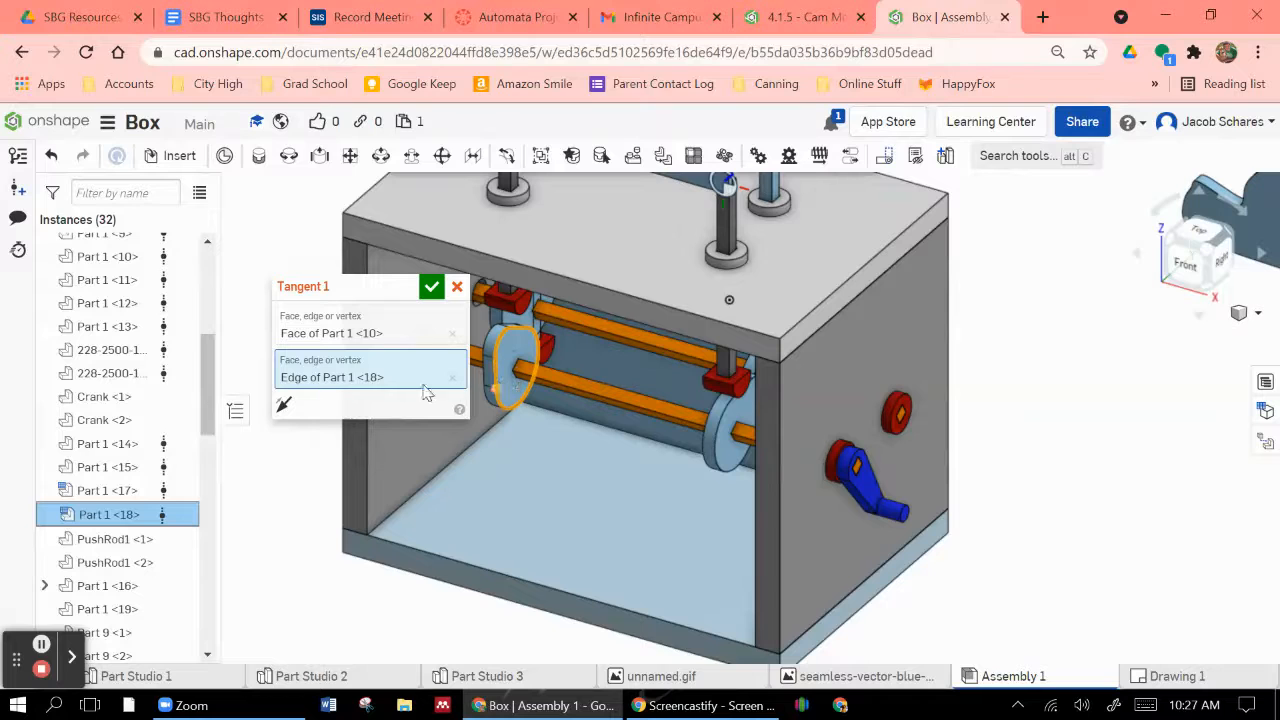
{"action": "left_click", "coordinate": [432, 288]}
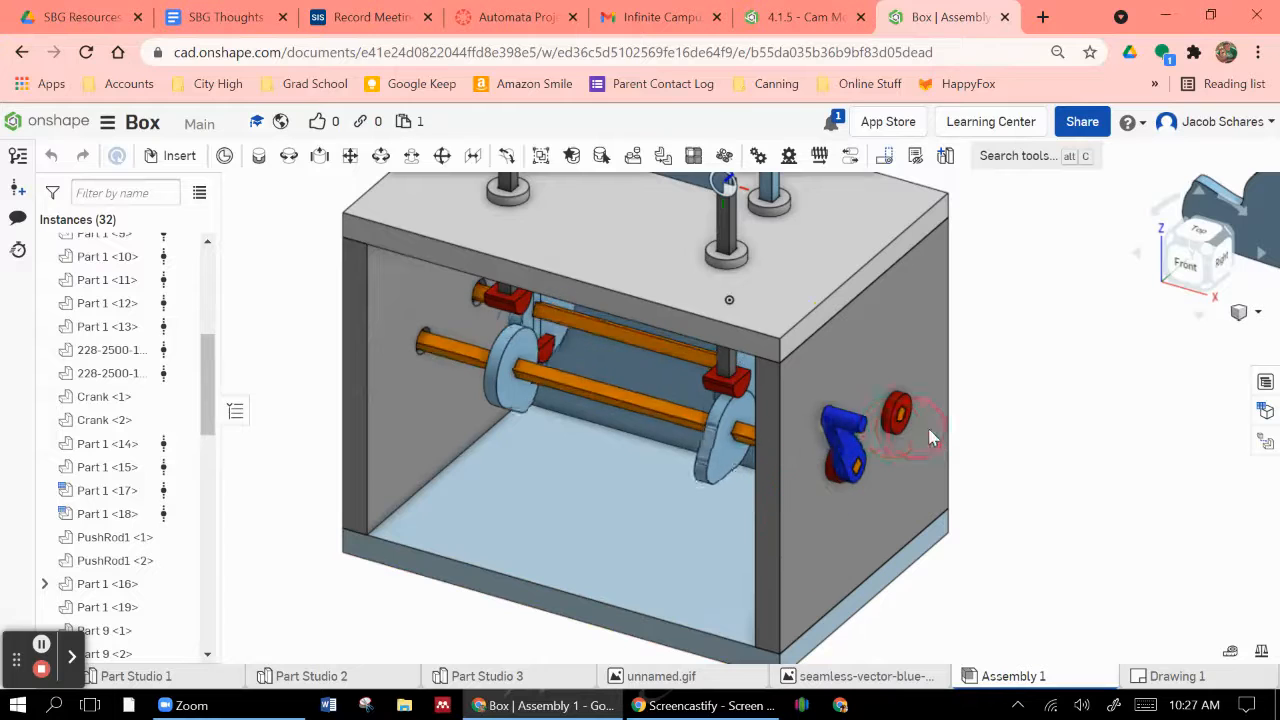
{"action": "left_click_drag", "start_coordinate": [930, 430], "coordinate": [1012, 448]}
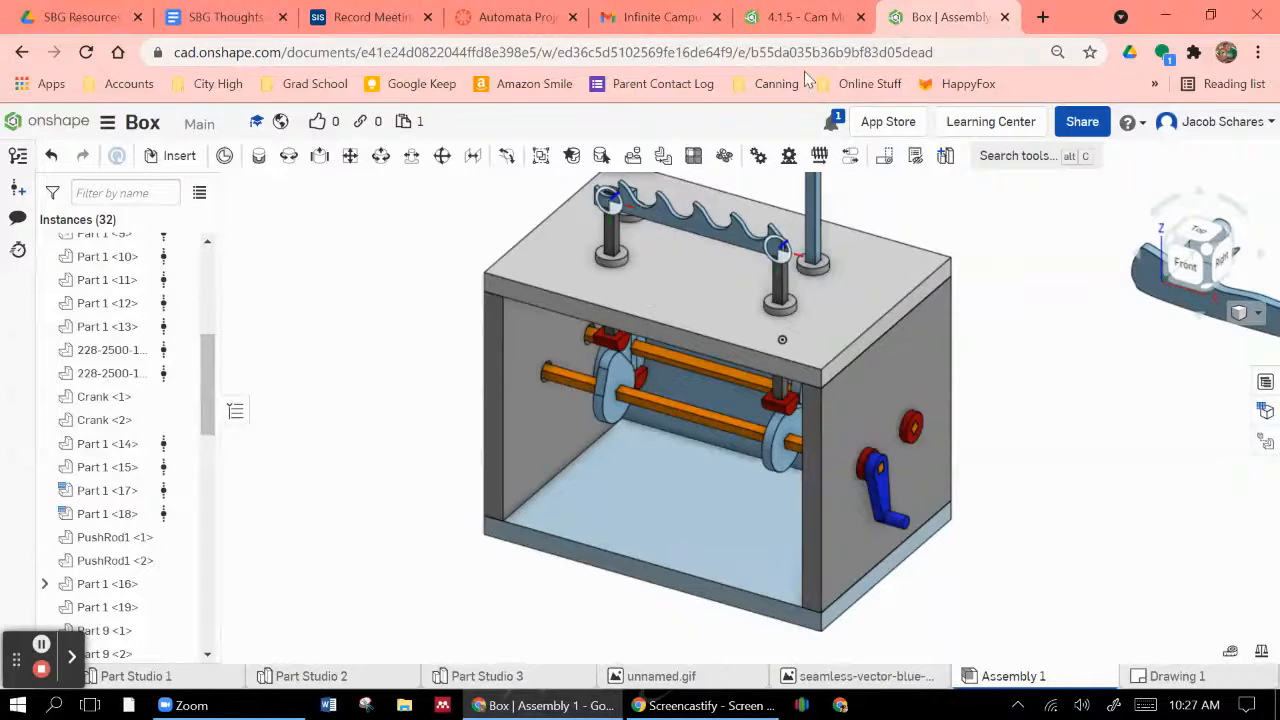
{"action": "left_click", "coordinate": [796, 16]}
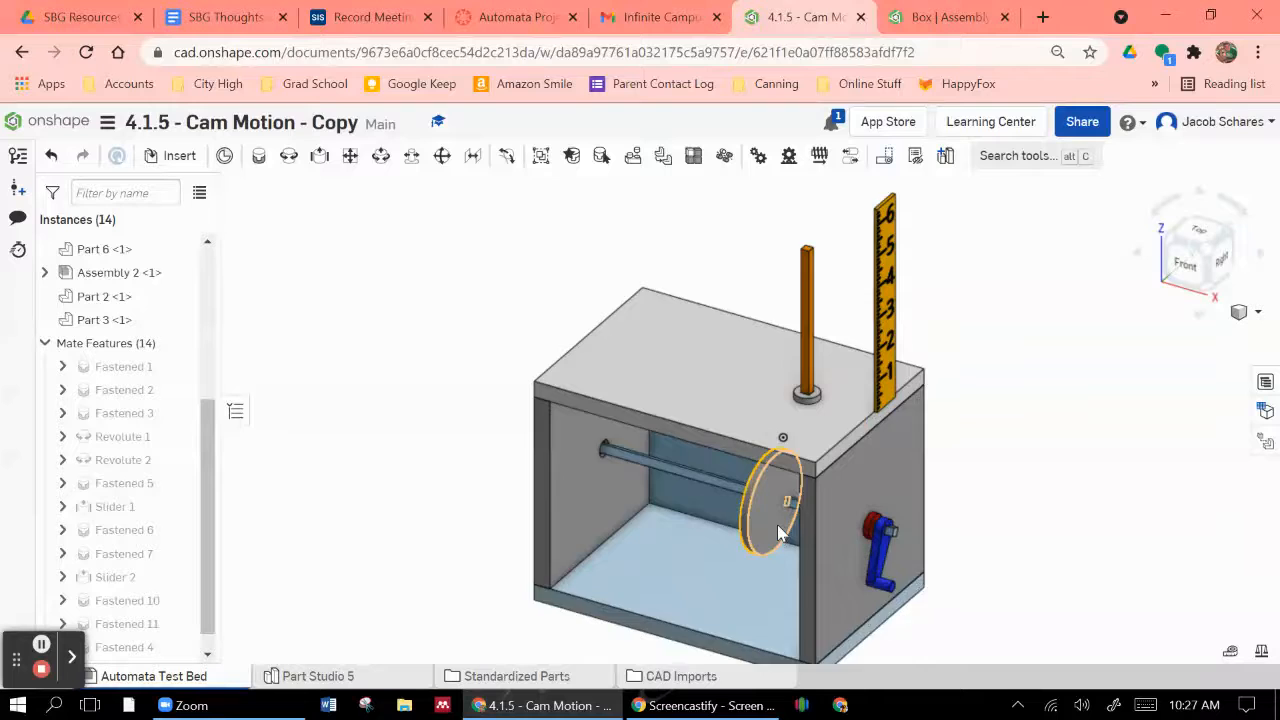
{"action": "left_click_drag", "start_coordinate": [780, 530], "coordinate": [856, 460]}
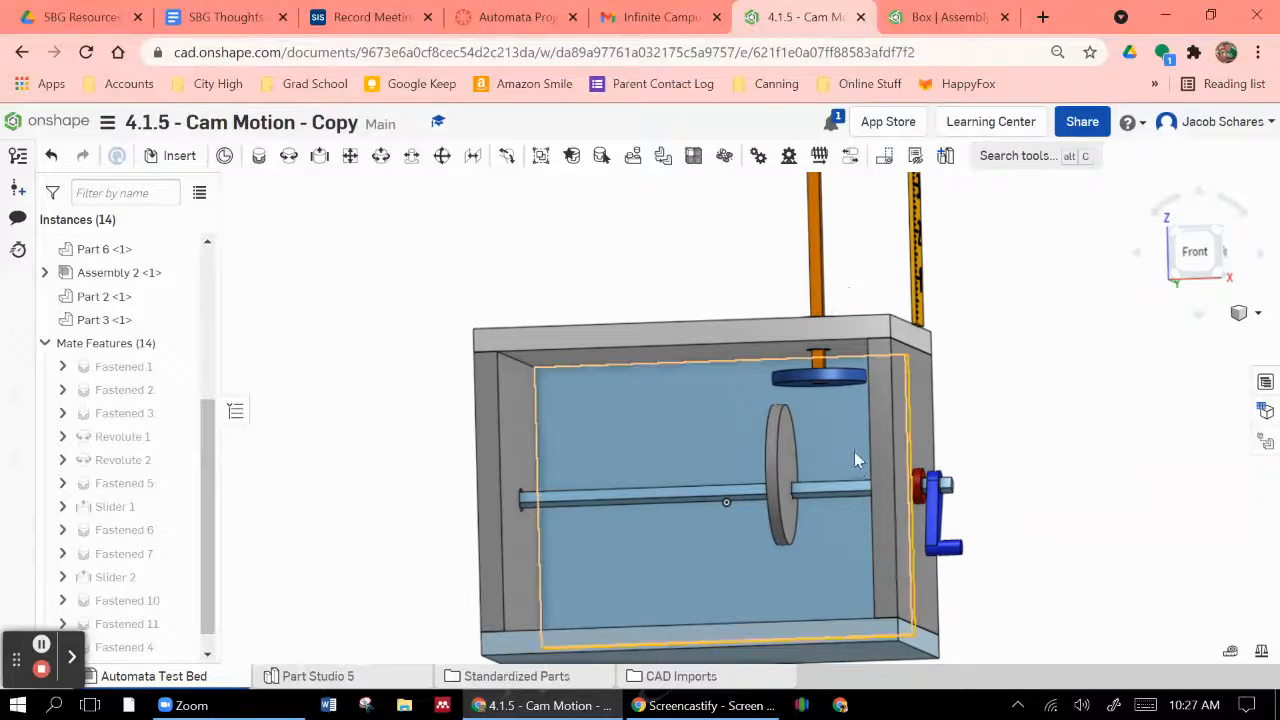
{"action": "left_click_drag", "start_coordinate": [856, 460], "coordinate": [796, 420]}
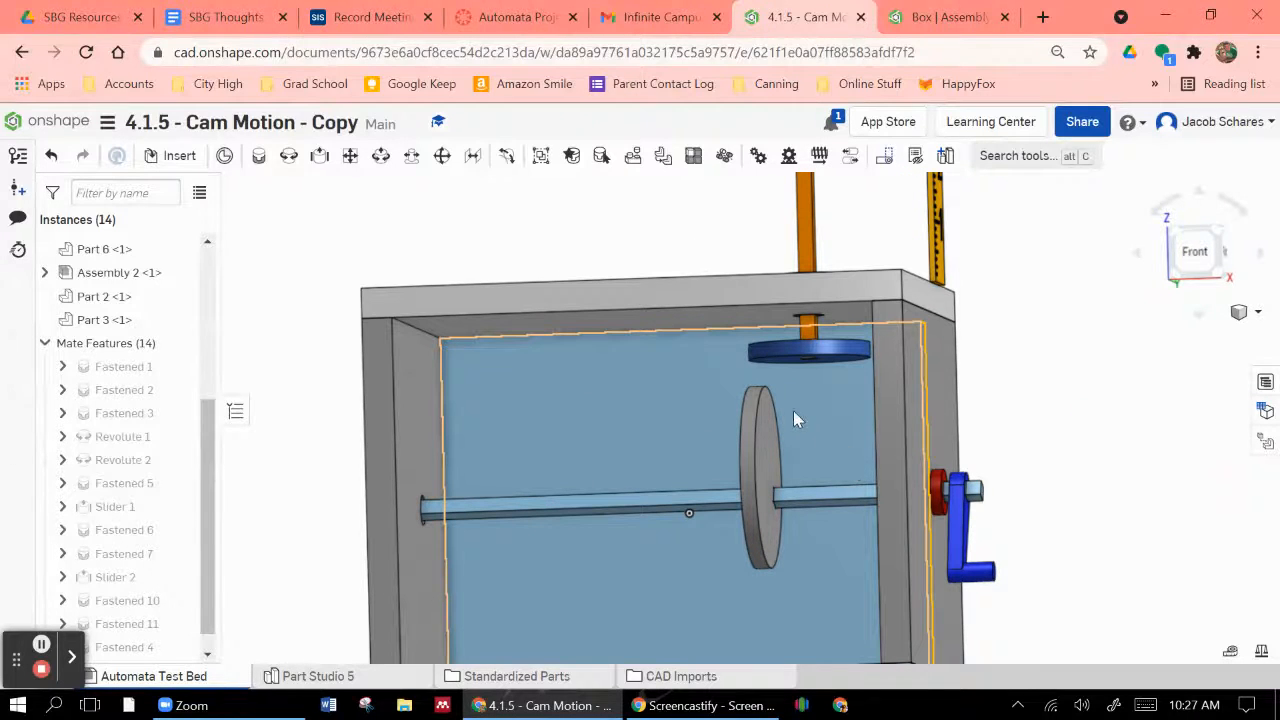
{"action": "left_click", "coordinate": [1196, 252]}
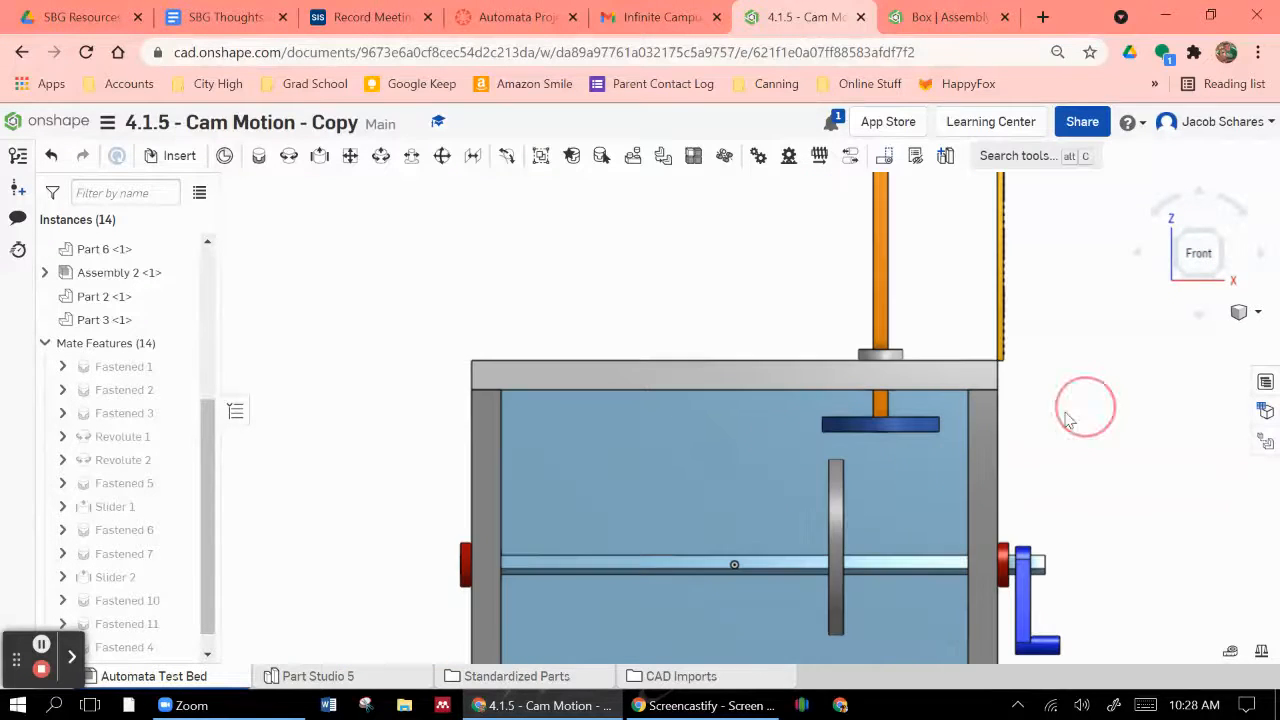
{"action": "left_click_drag", "start_coordinate": [1084, 404], "coordinate": [904, 516]}
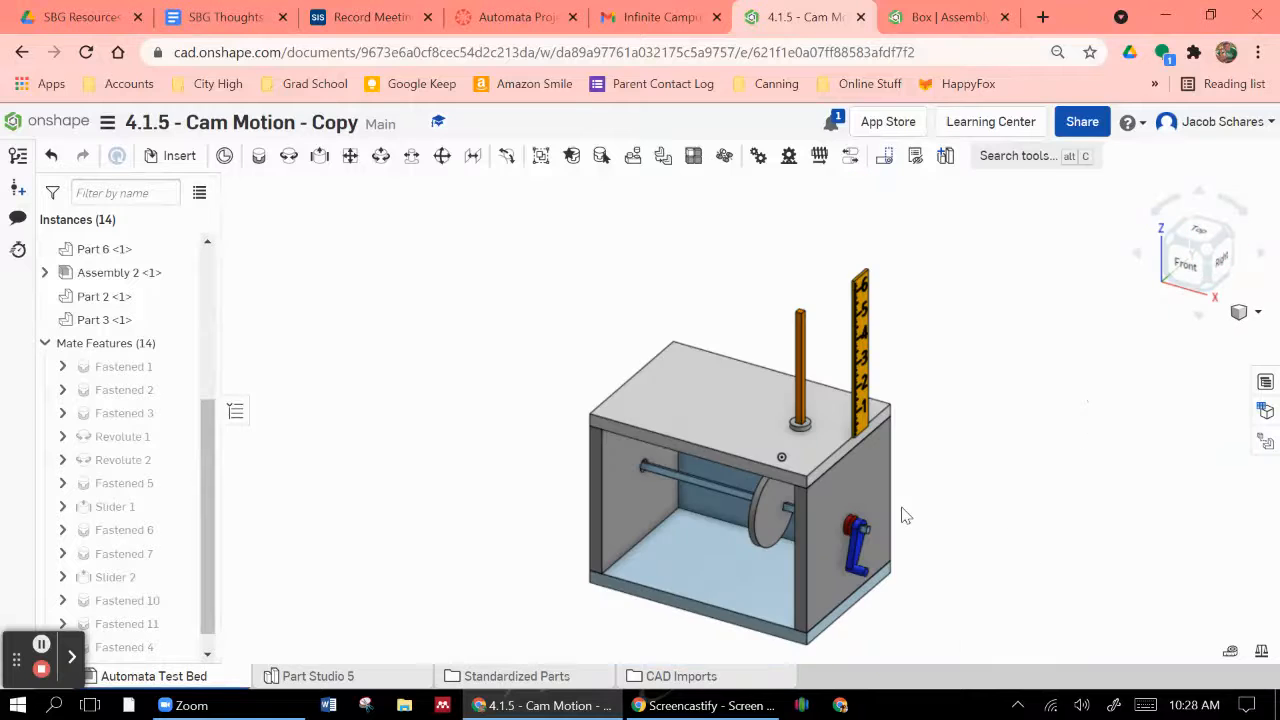
{"action": "scroll", "scroll_direction": "up", "scroll_amount": 3}
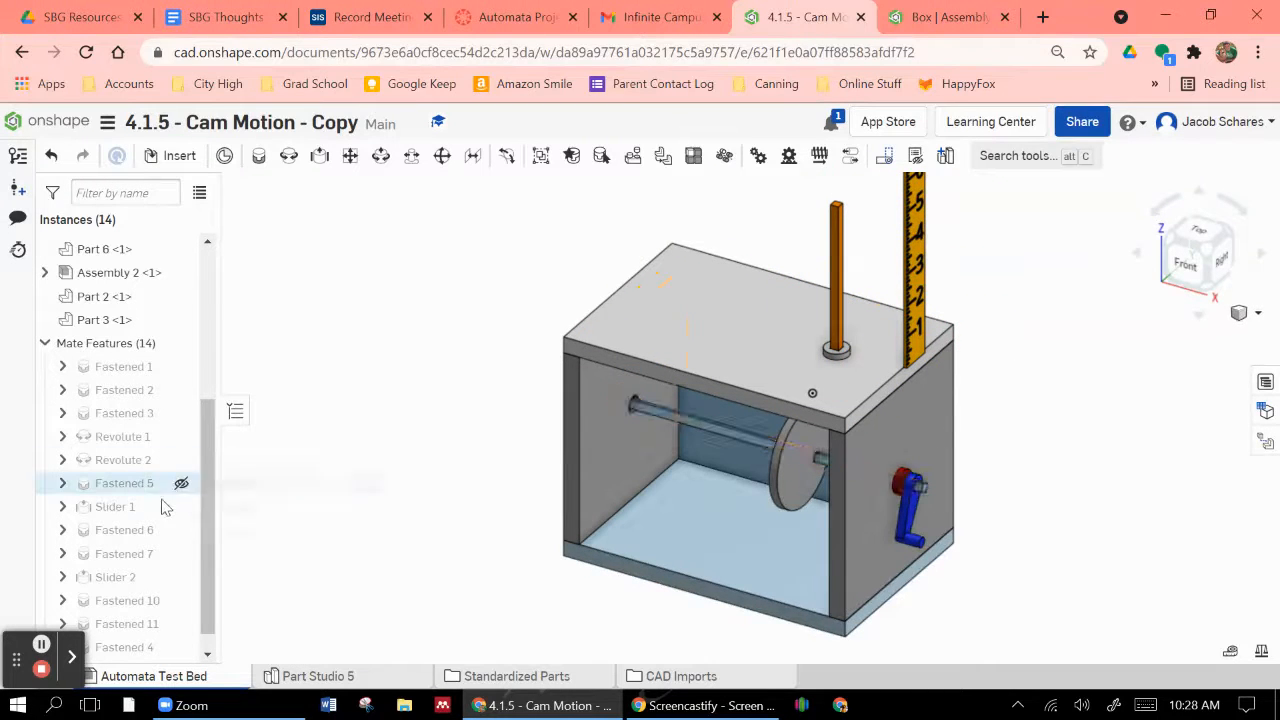
Change the follower rod's Slider 2 mate type to Cylindrical and confirm
{"action": "left_click", "coordinate": [114, 576]}
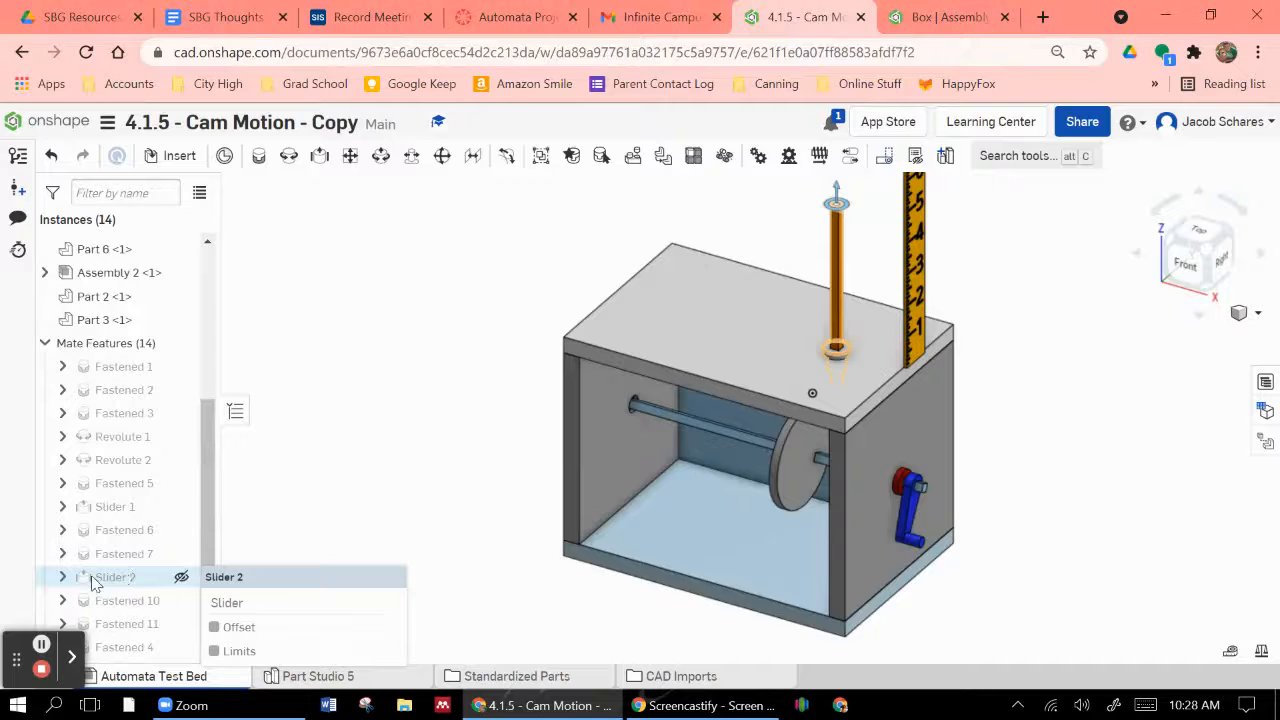
{"action": "double_click", "coordinate": [116, 576]}
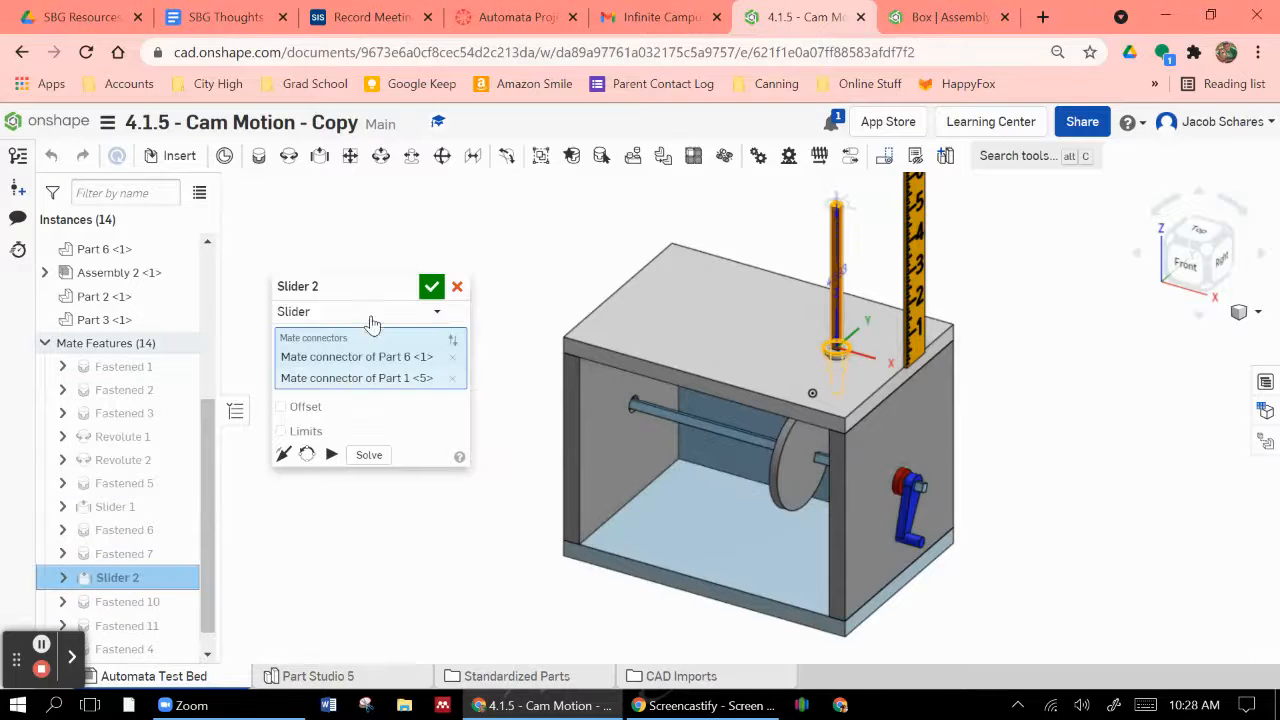
{"action": "left_click", "coordinate": [360, 312]}
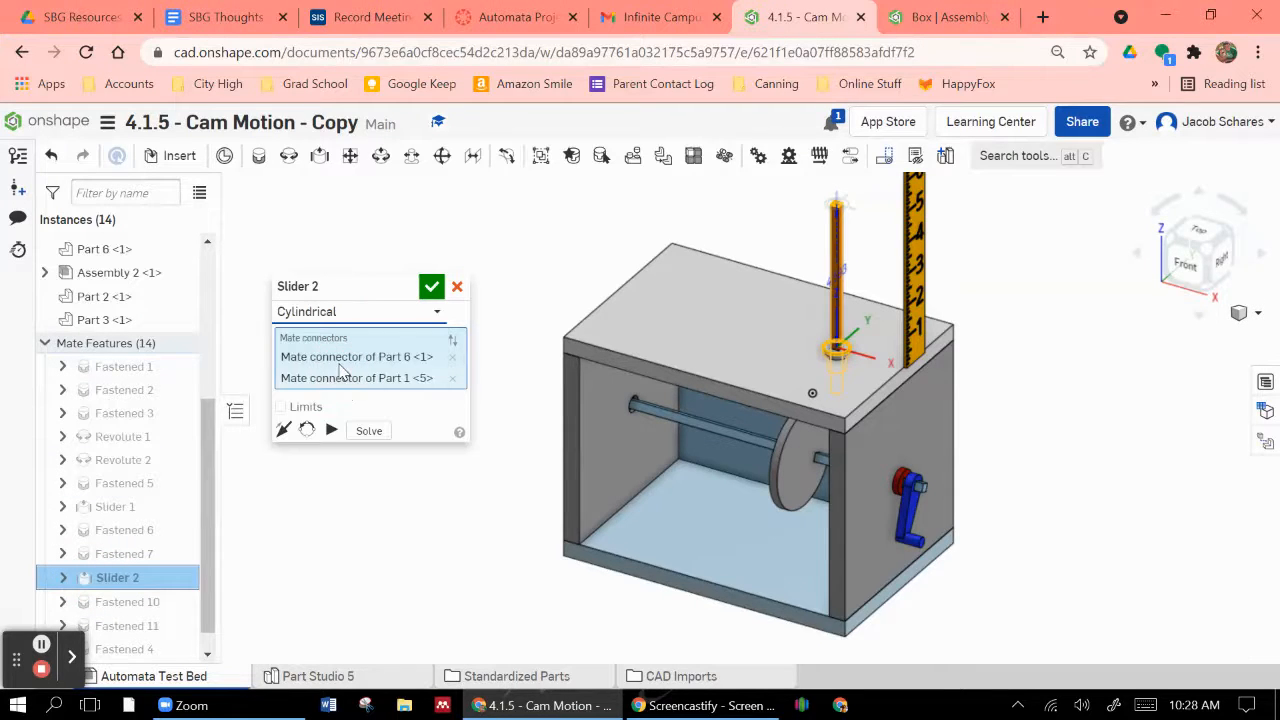
{"action": "left_click", "coordinate": [380, 156]}
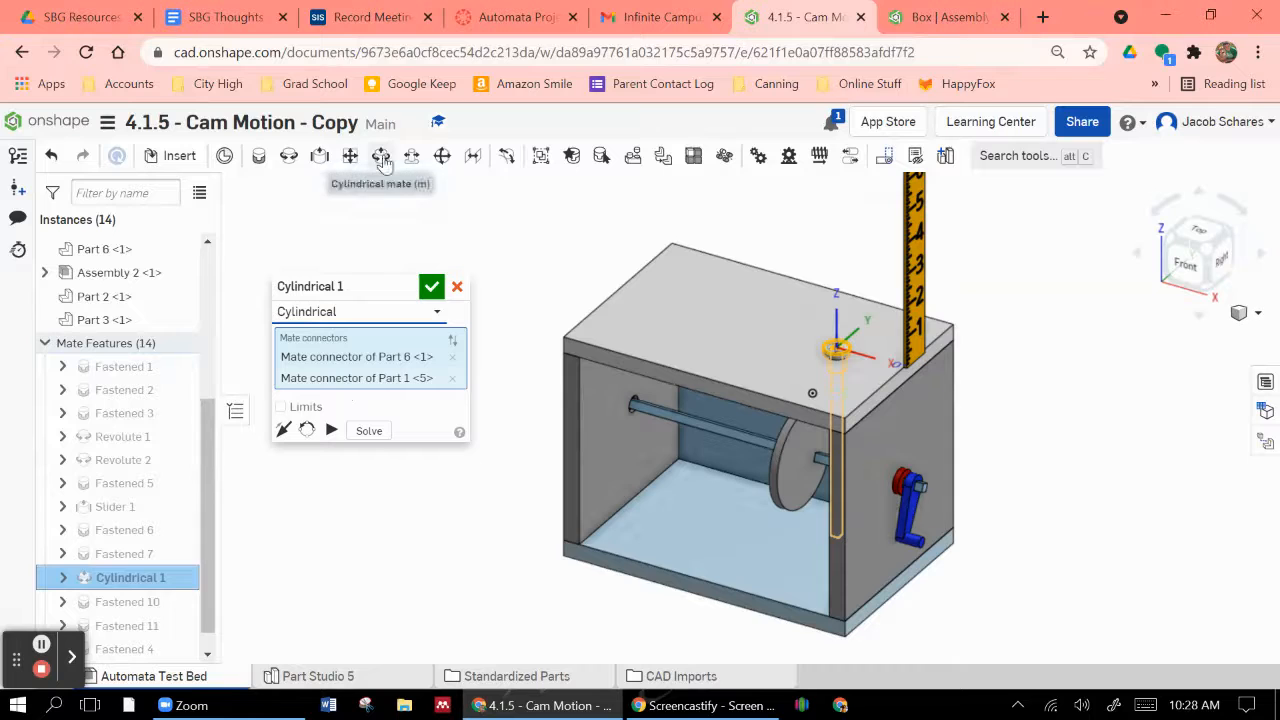
{"action": "left_click", "coordinate": [432, 288]}
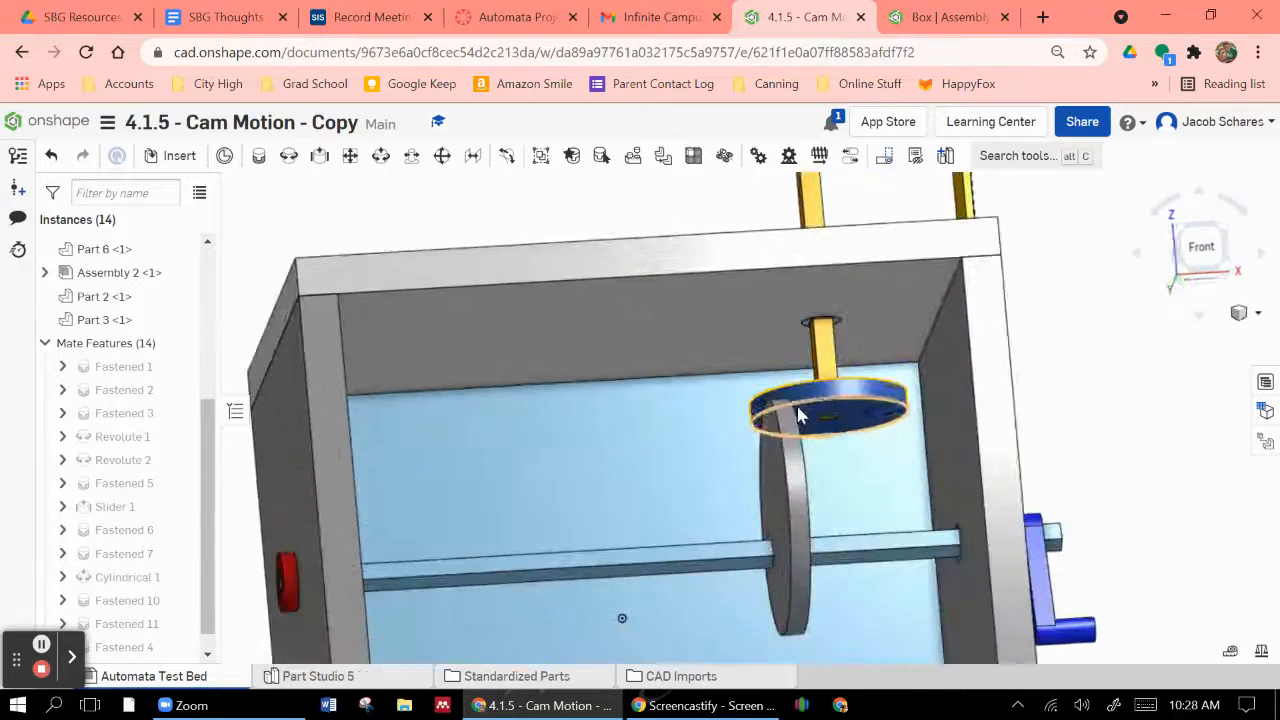
Orbit inside the box to inspect the follower disc and cam contact
{"action": "left_click_drag", "start_coordinate": [800, 414], "coordinate": [920, 404]}
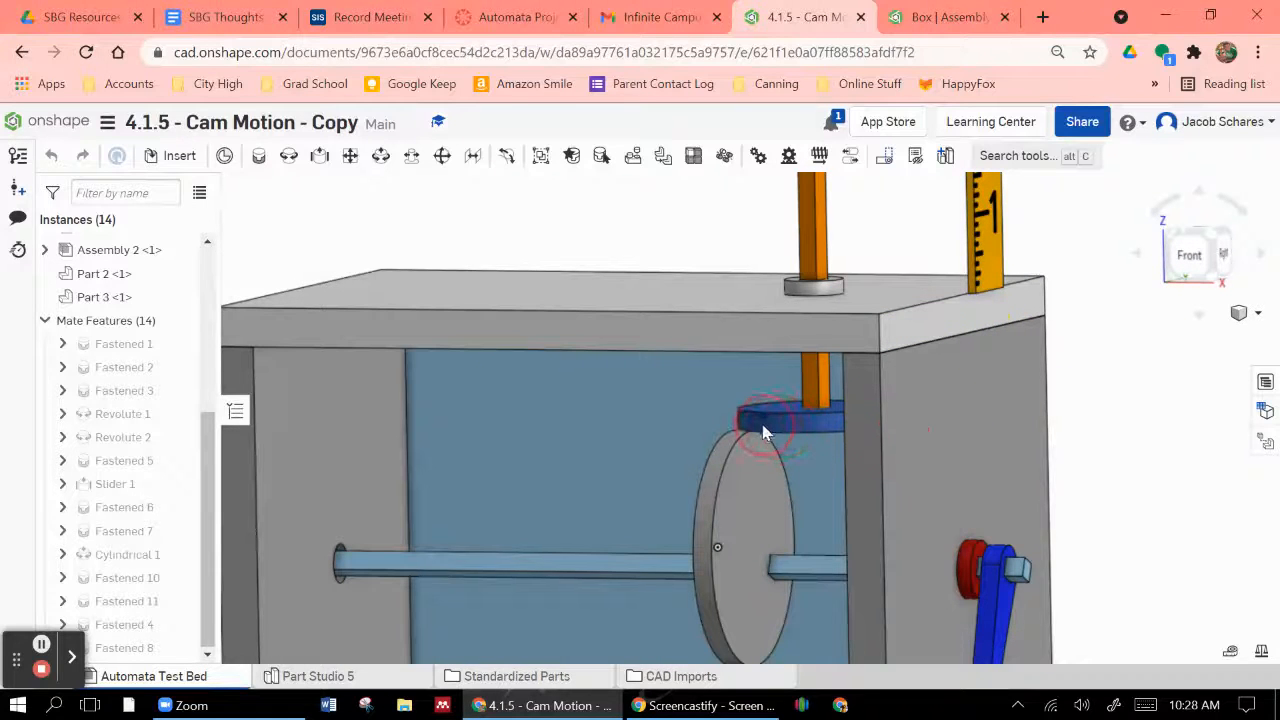
{"action": "left_click_drag", "start_coordinate": [764, 430], "coordinate": [1078, 400]}
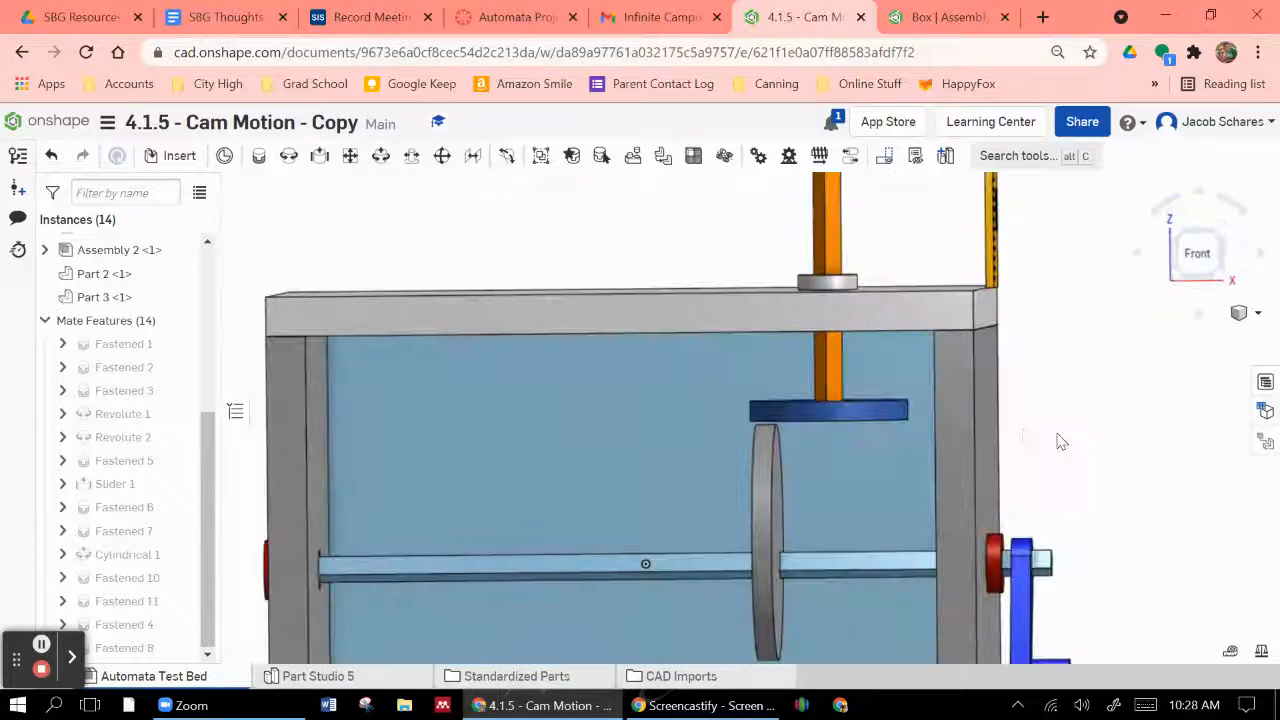
{"action": "left_click_drag", "start_coordinate": [1060, 442], "coordinate": [710, 390]}
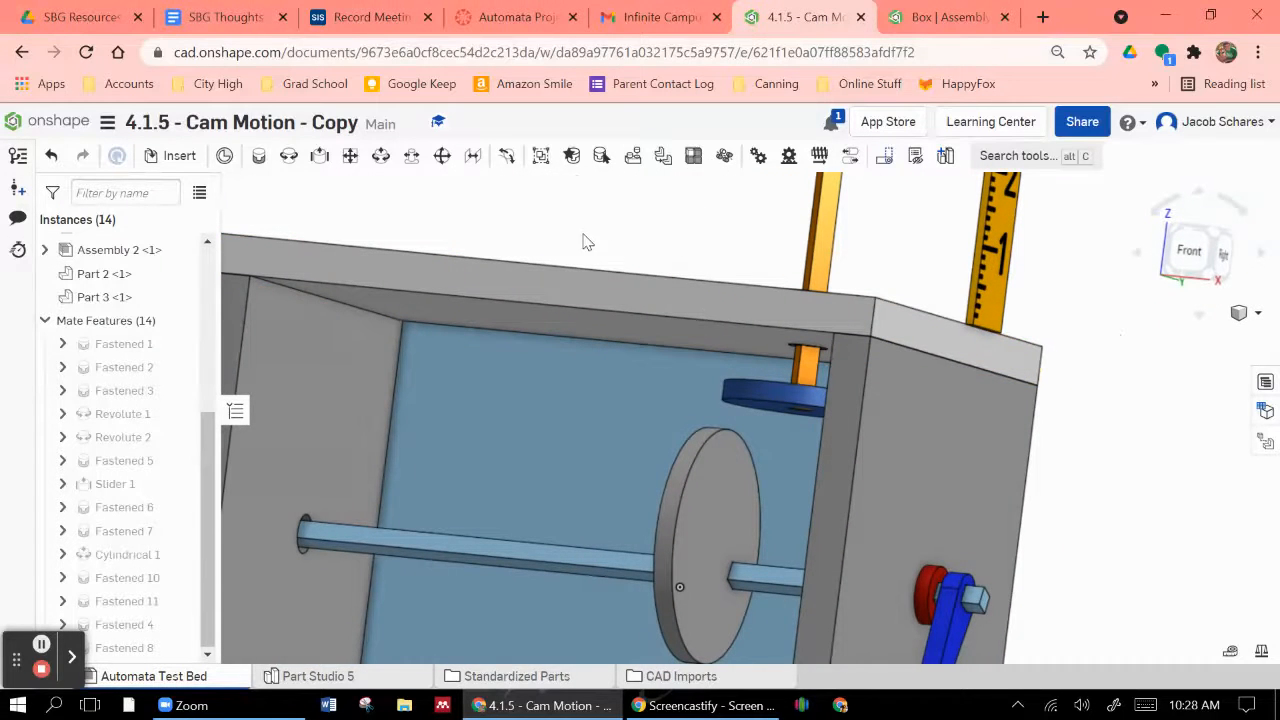
Create a Tangent mate between the cam disc face and the follower disc edge
{"action": "left_click", "coordinate": [716, 456]}
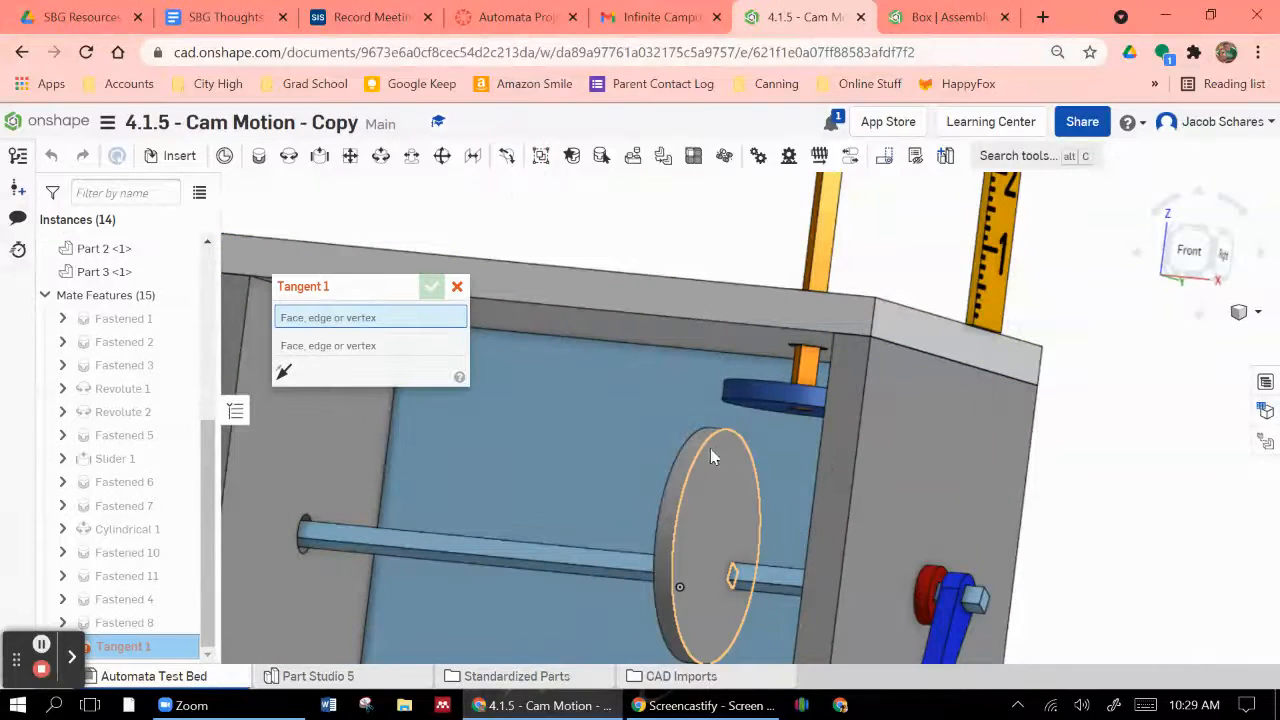
{"action": "left_click_drag", "start_coordinate": [716, 456], "coordinate": [870, 420]}
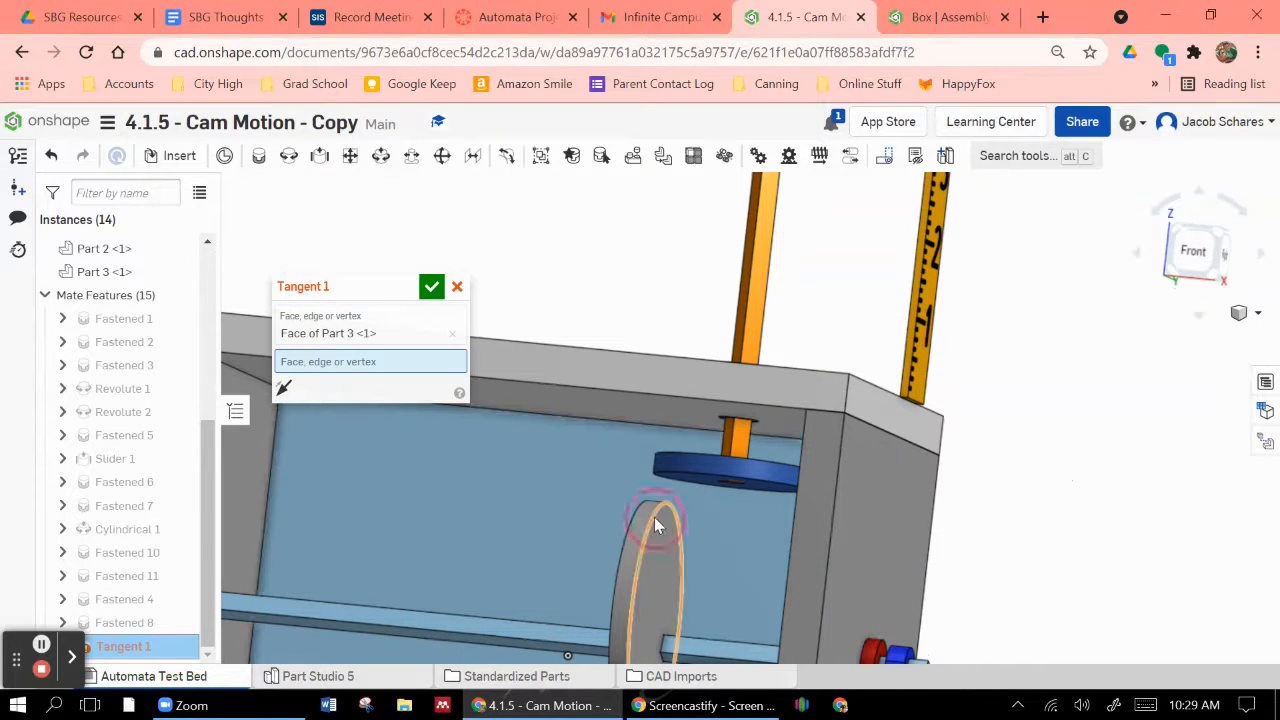
{"action": "left_click", "coordinate": [656, 520]}
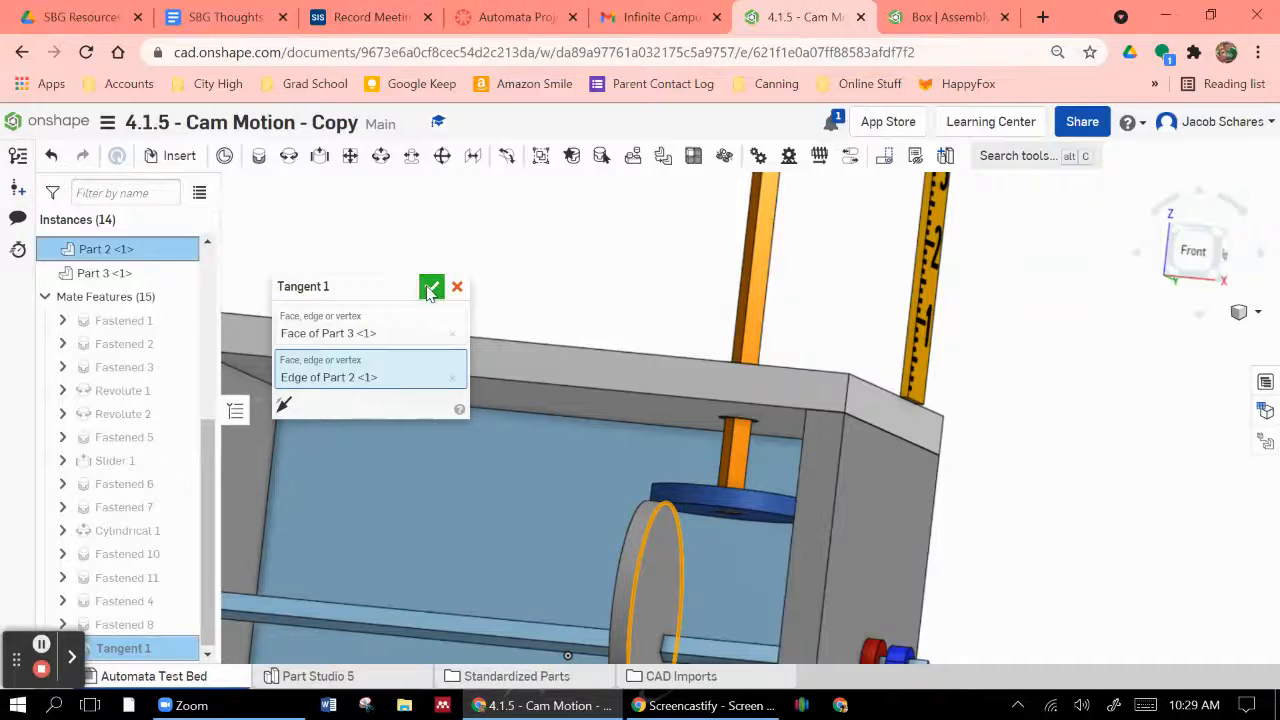
{"action": "left_click", "coordinate": [432, 288]}
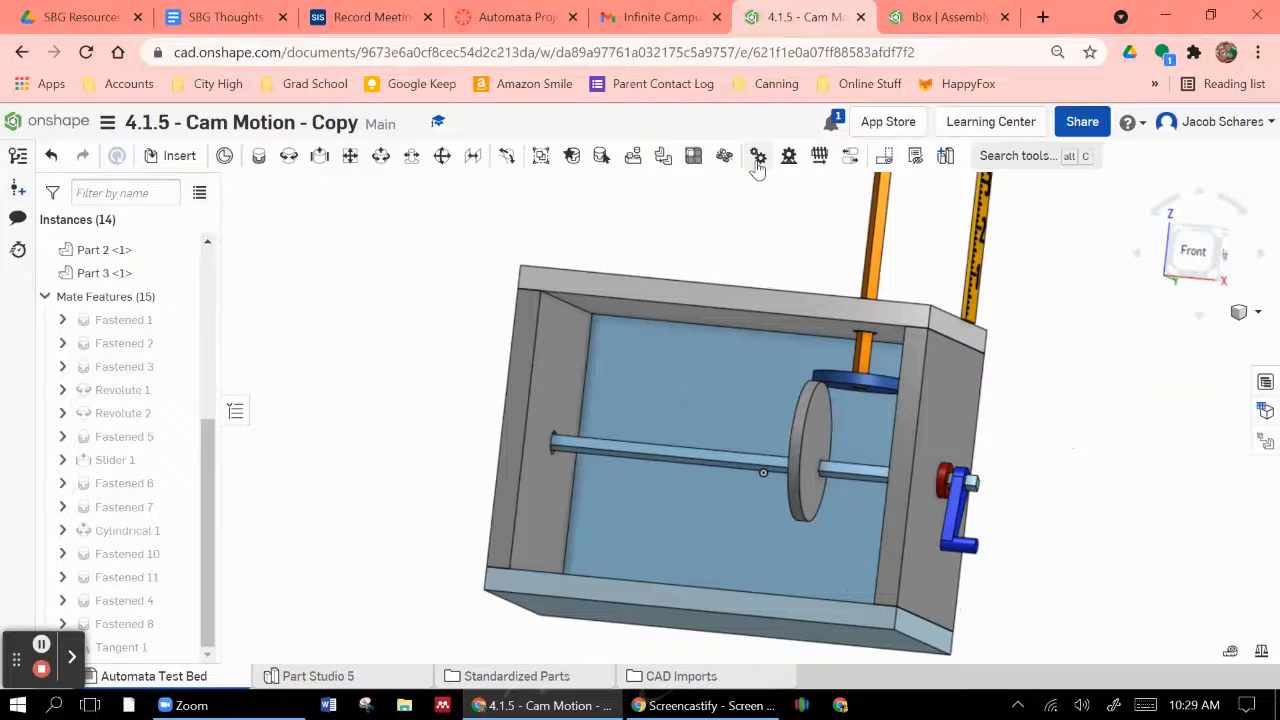
Create a Gear relation between Revolute 1 and Cylindrical 1 at ratio 1
{"action": "left_click", "coordinate": [756, 156]}
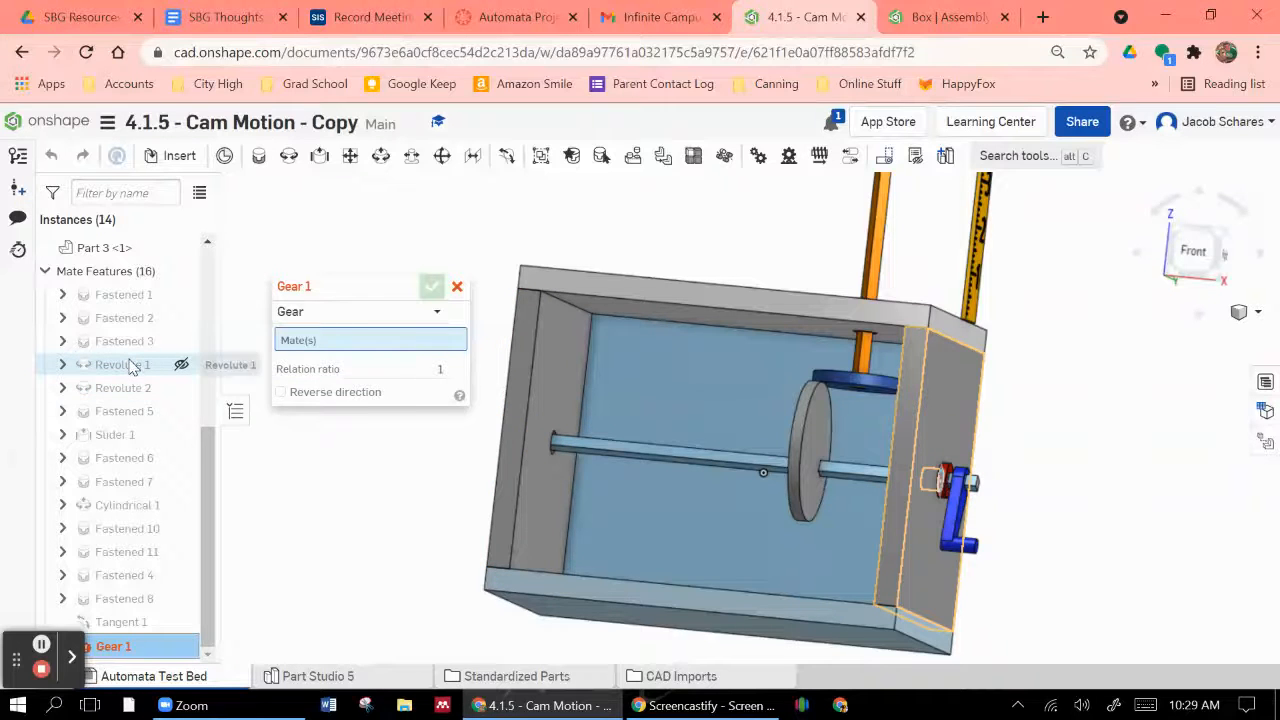
{"action": "left_click", "coordinate": [122, 364]}
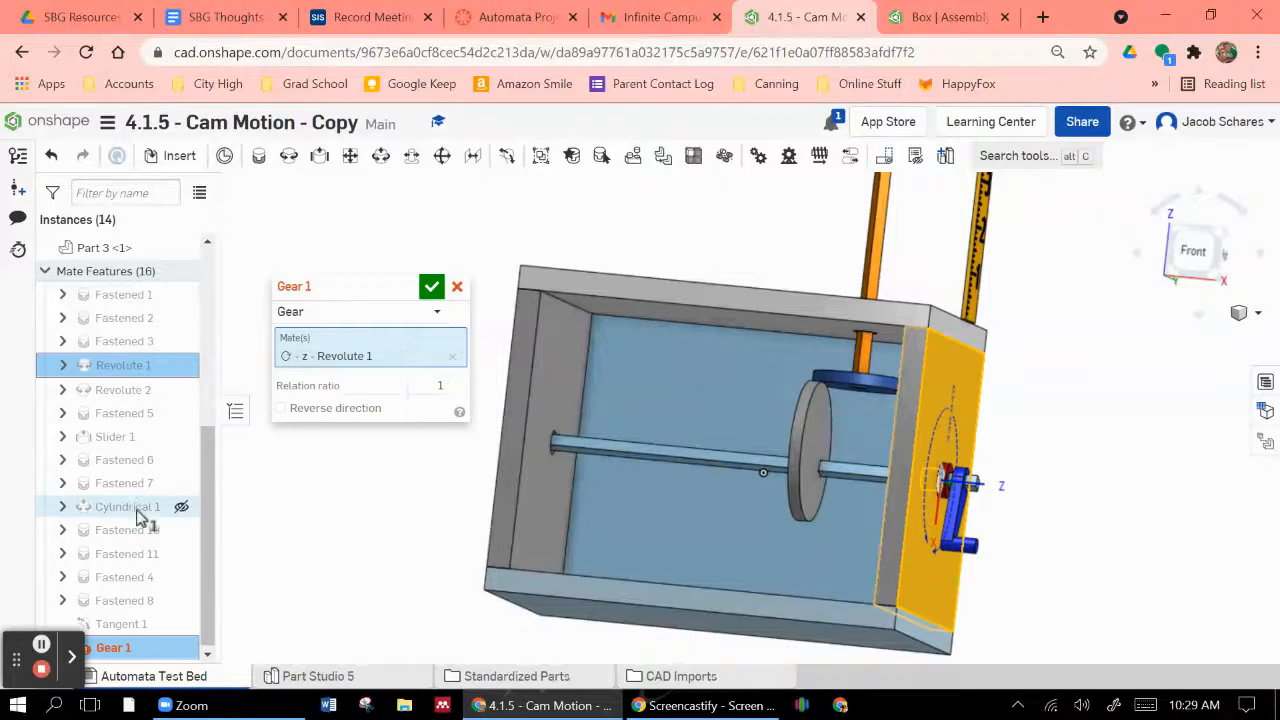
{"action": "left_click", "coordinate": [128, 508]}
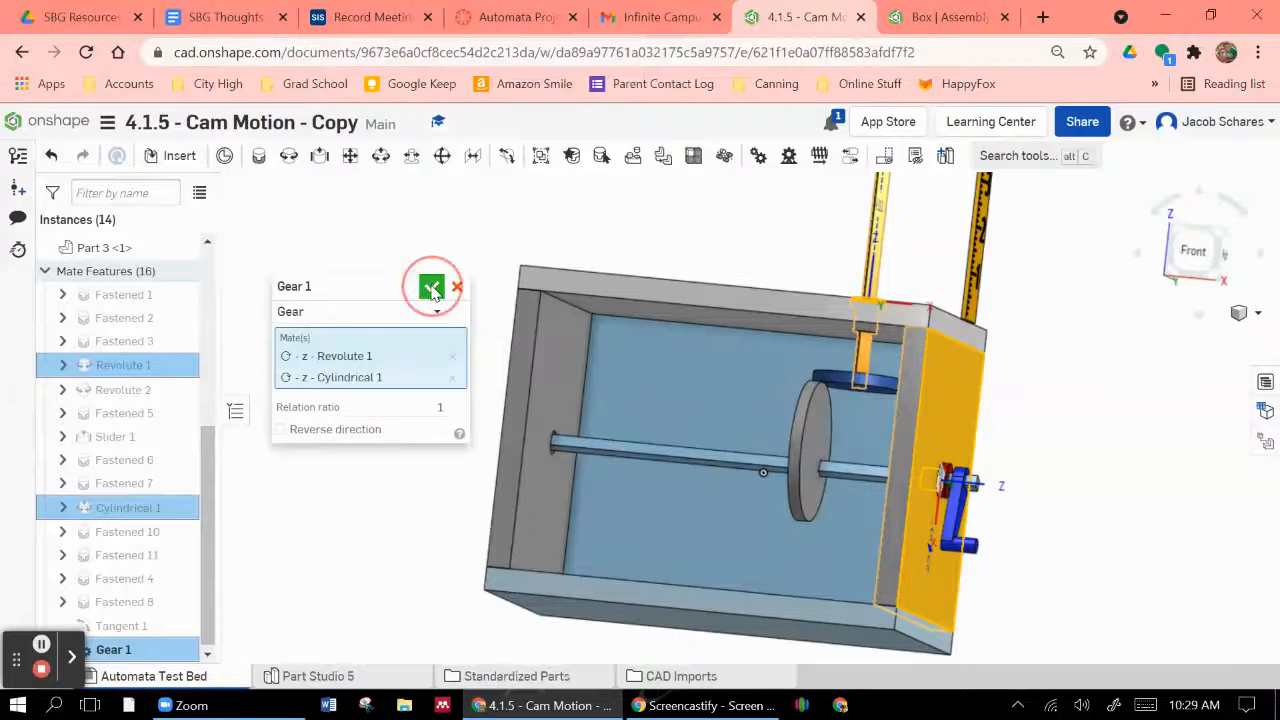
{"action": "left_click", "coordinate": [432, 288]}
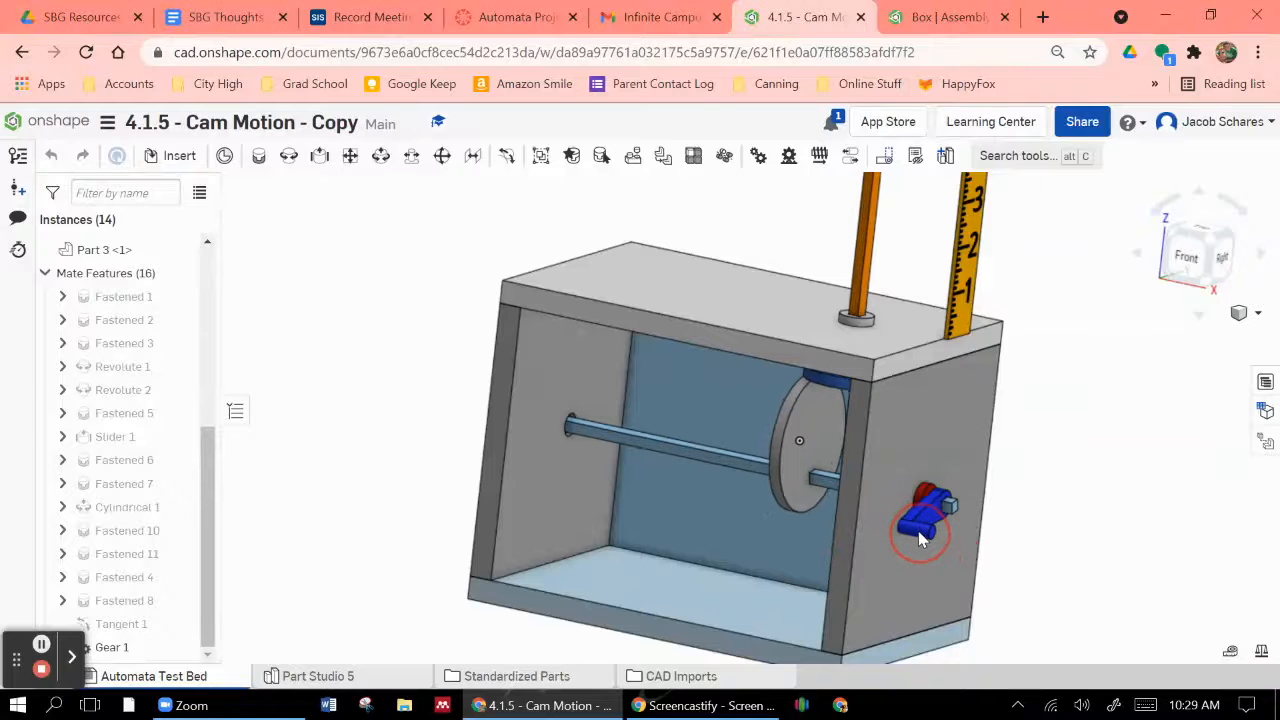
Turn the crank to test the cam and follower, inspect Slider 1, then return to the Box assembly
{"action": "left_click_drag", "start_coordinate": [920, 524], "coordinate": [984, 476]}
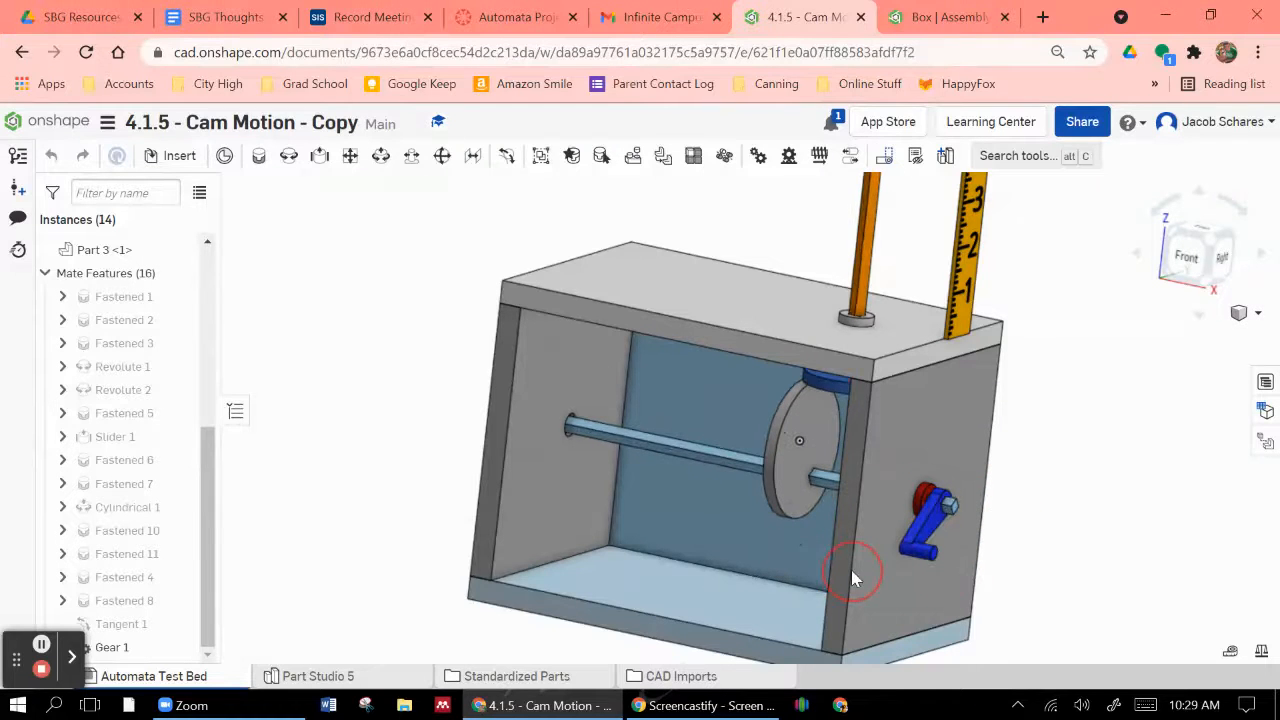
{"action": "left_click_drag", "start_coordinate": [856, 576], "coordinate": [1160, 444]}
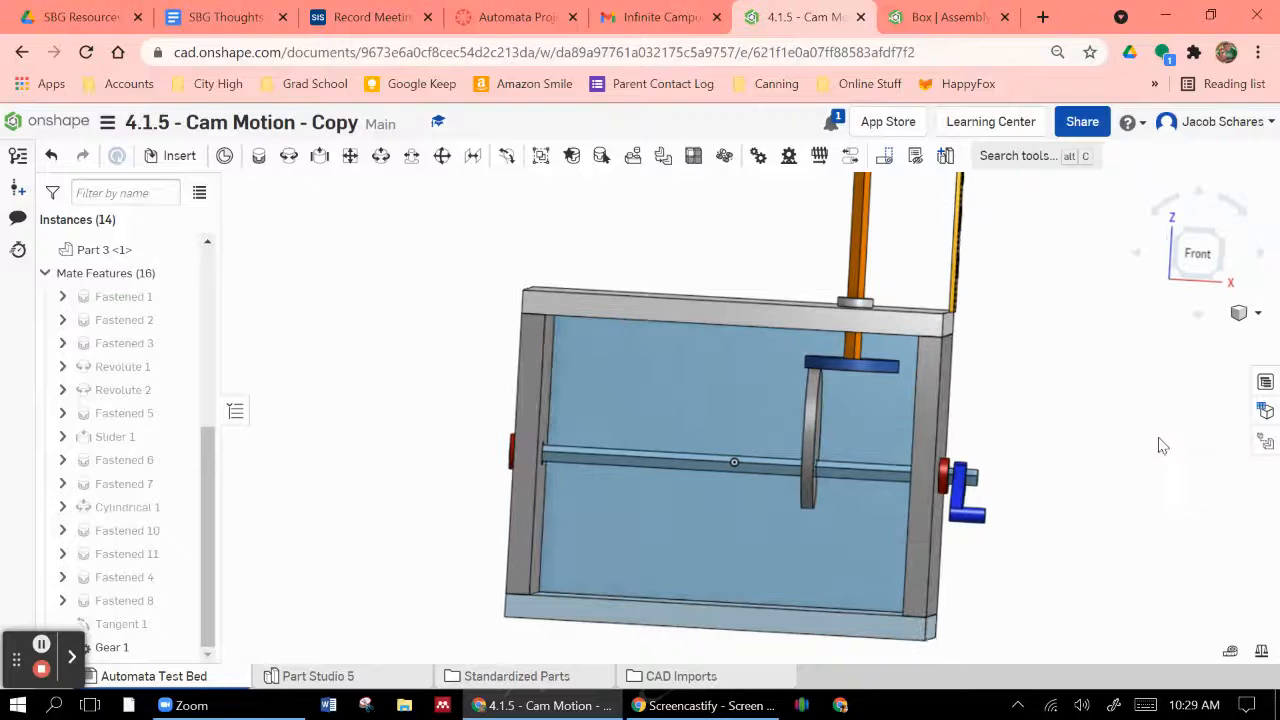
{"action": "scroll", "scroll_direction": "up", "scroll_amount": 3}
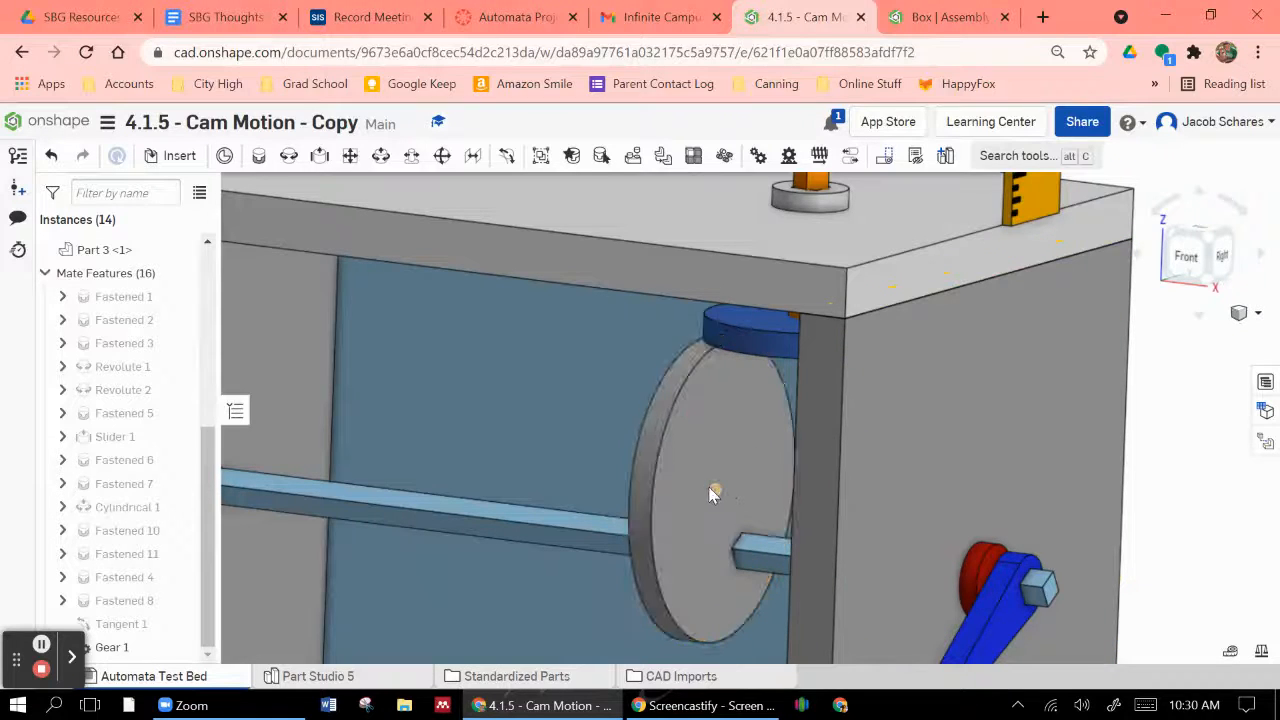
{"action": "left_click", "coordinate": [712, 492]}
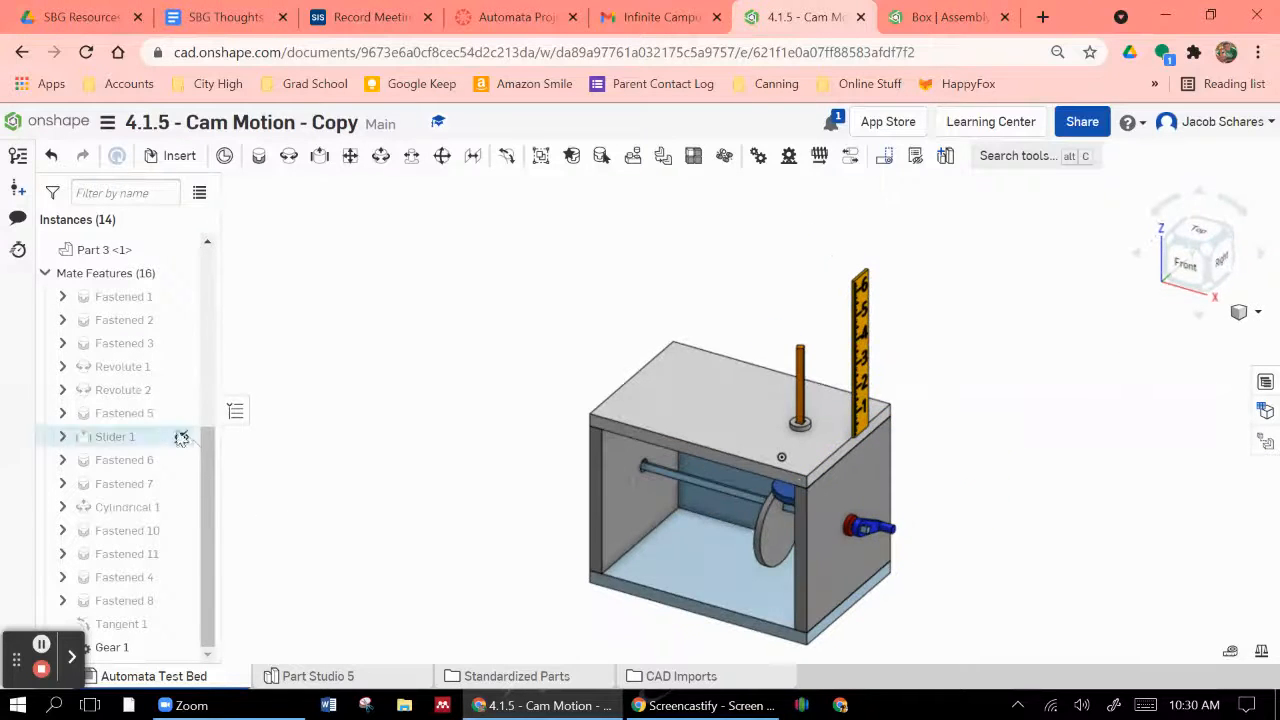
{"action": "left_click", "coordinate": [896, 460]}
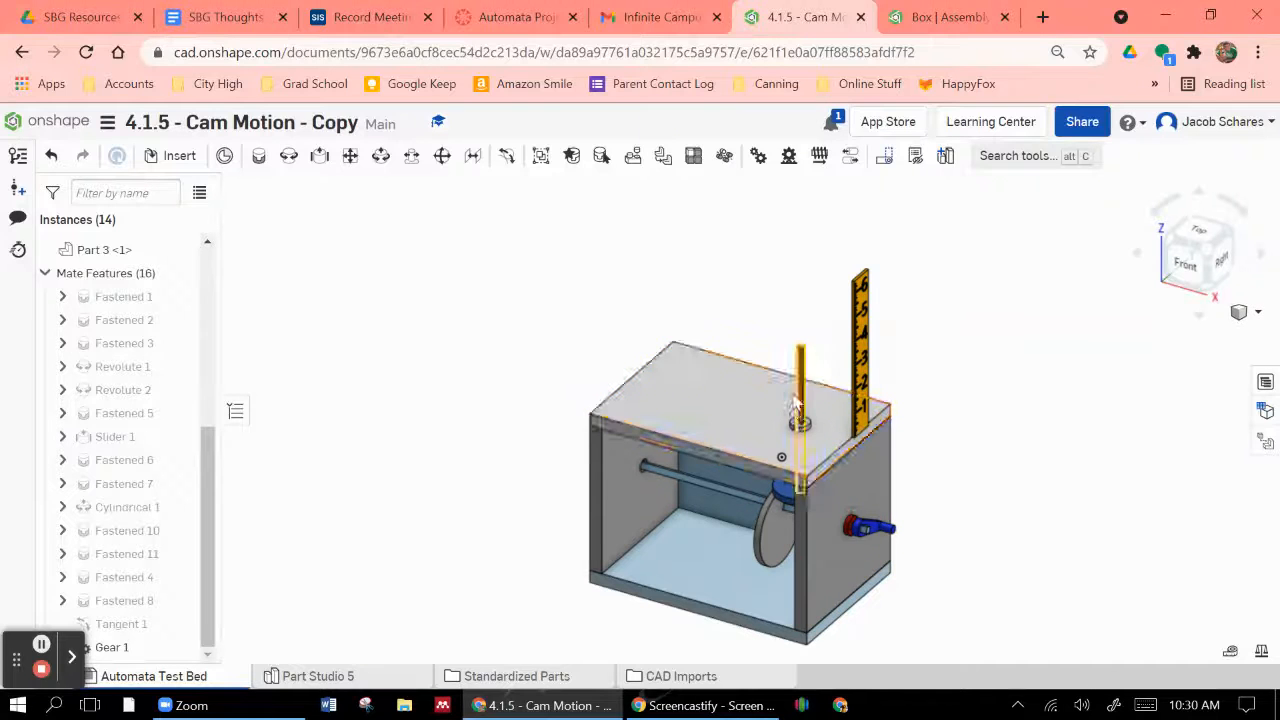
{"action": "left_click", "coordinate": [948, 16]}
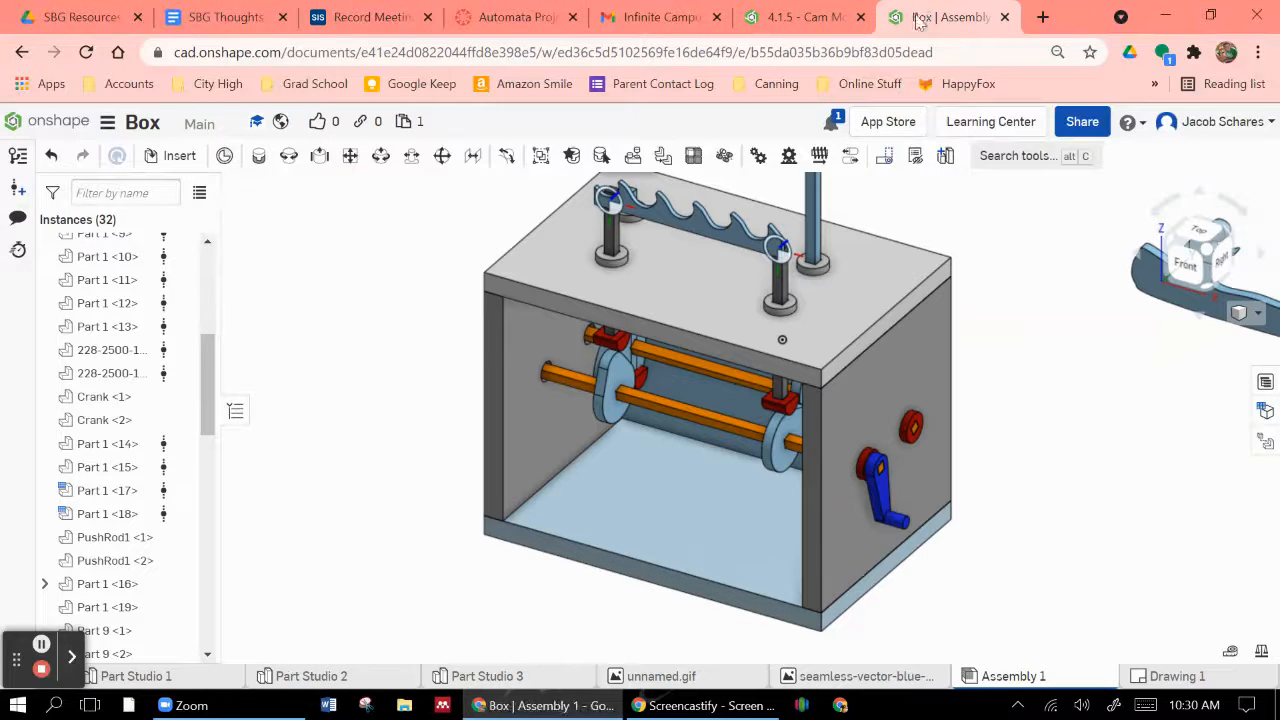